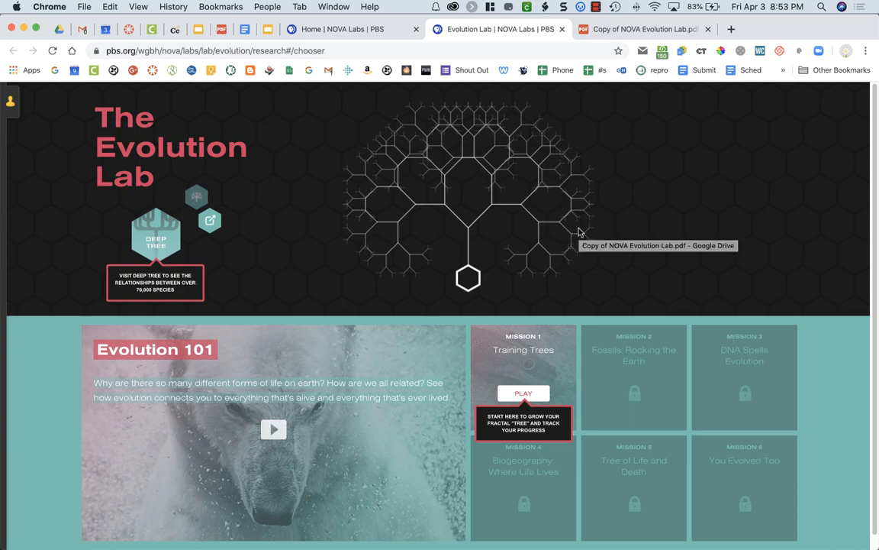
{"action": "mouse_move", "coordinate": [774, 180]}
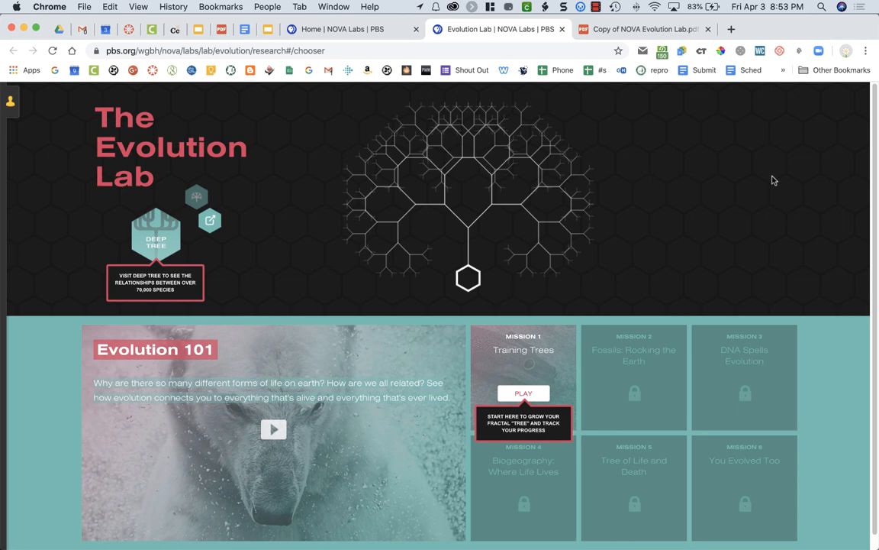
{"action": "mouse_move", "coordinate": [397, 282]}
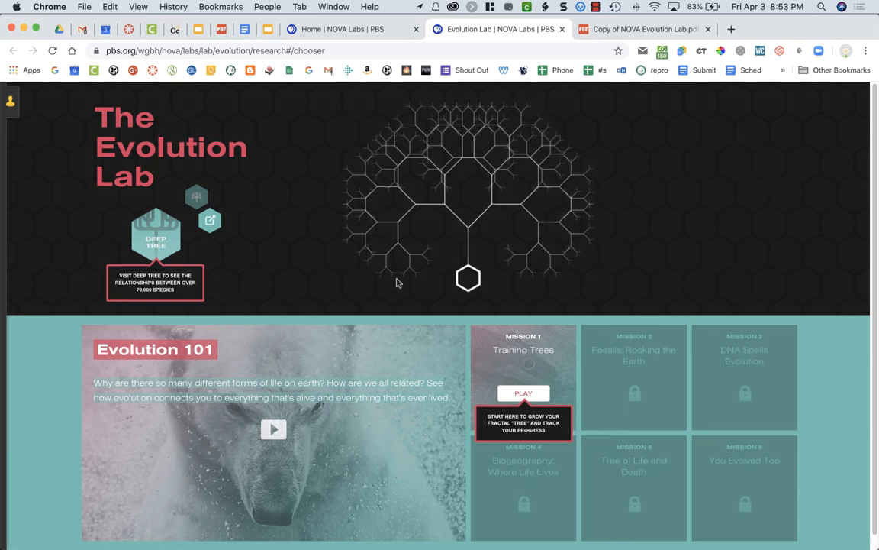
{"action": "mouse_move", "coordinate": [135, 37]}
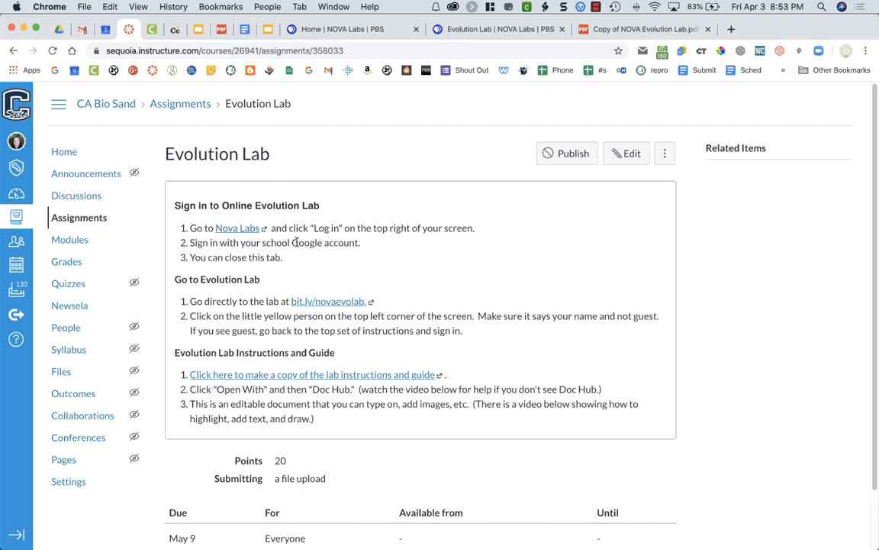
{"action": "mouse_move", "coordinate": [250, 232]}
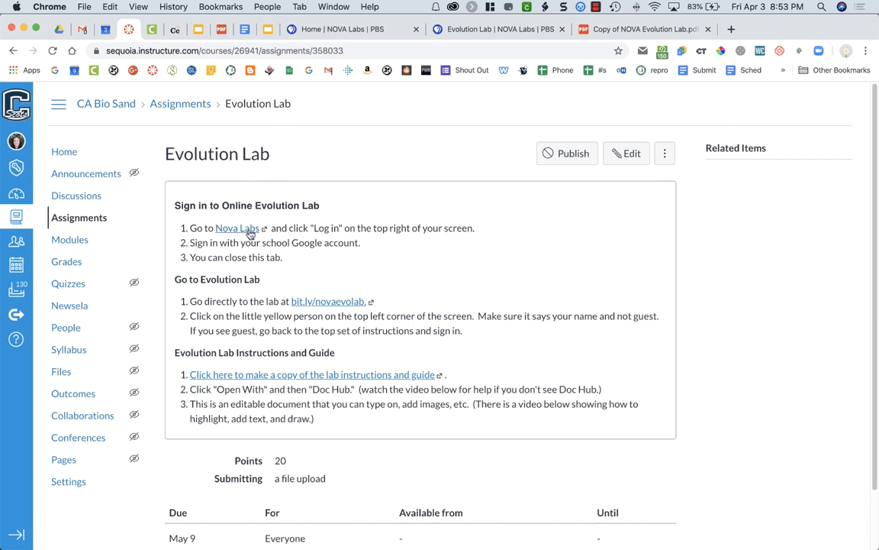
{"action": "mouse_move", "coordinate": [238, 232]}
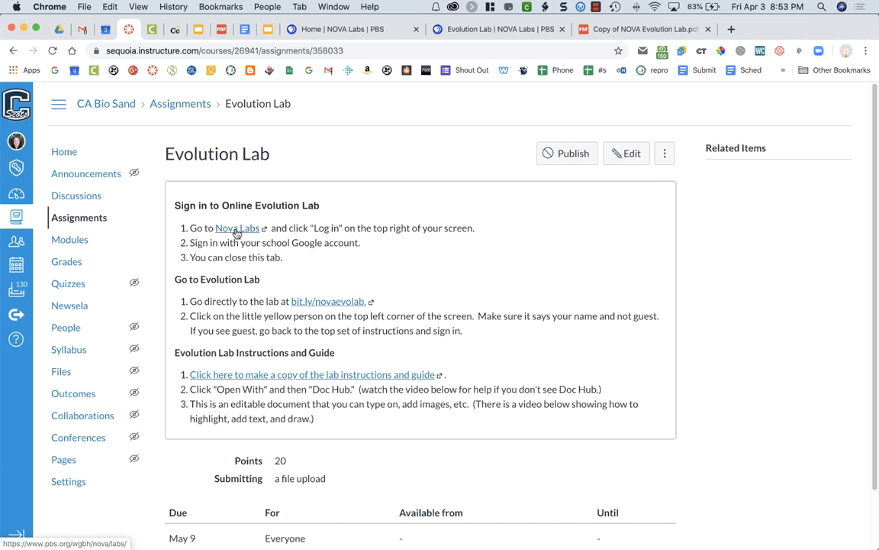
From the NOVA Labs home page, log out and sign back in with the Google account
{"action": "left_click", "coordinate": [343, 29]}
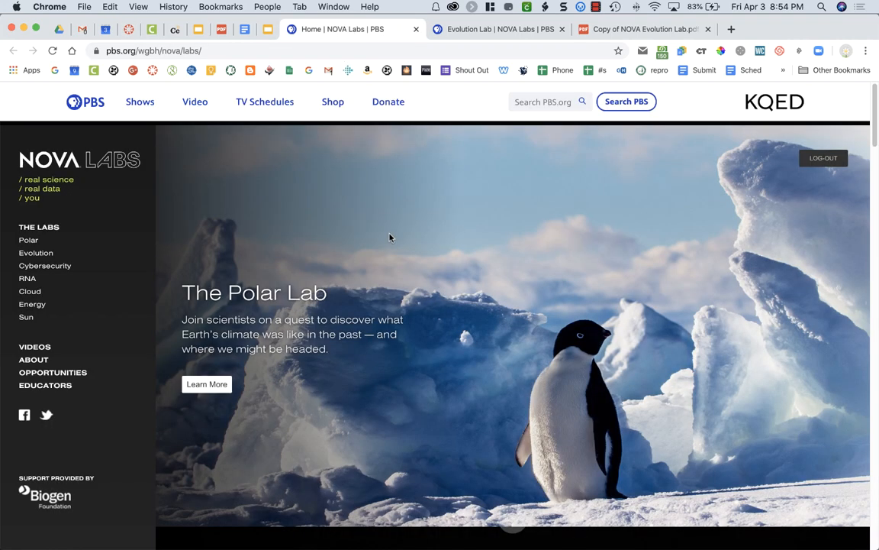
{"action": "mouse_move", "coordinate": [412, 238]}
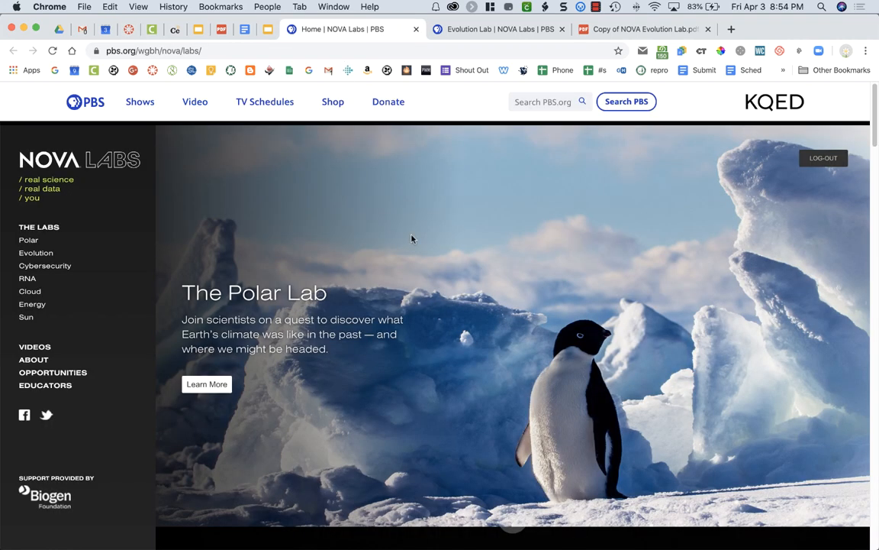
{"action": "mouse_move", "coordinate": [824, 157]}
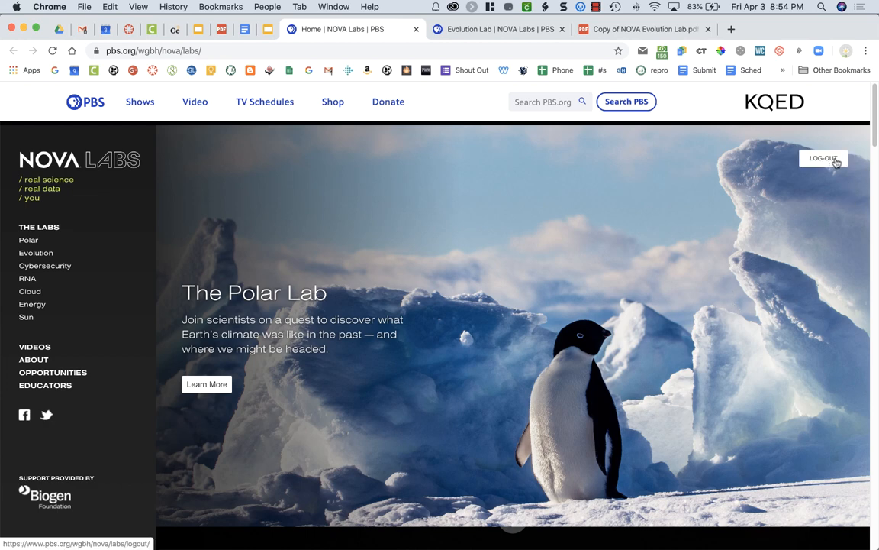
{"action": "left_click", "coordinate": [824, 158]}
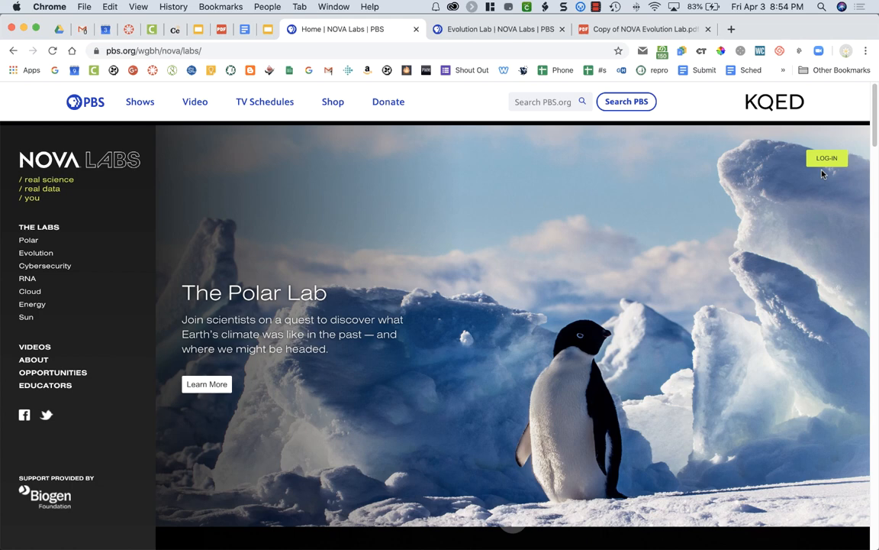
{"action": "mouse_move", "coordinate": [840, 171]}
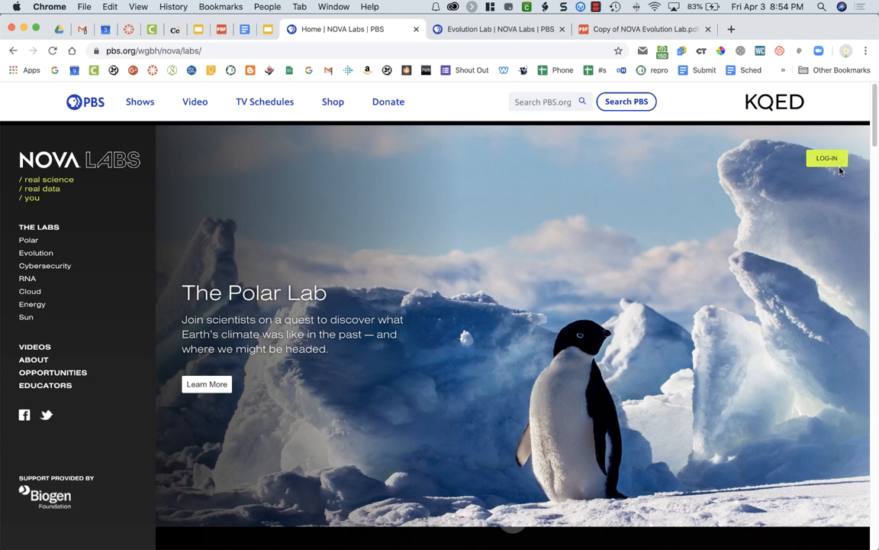
{"action": "mouse_move", "coordinate": [861, 167]}
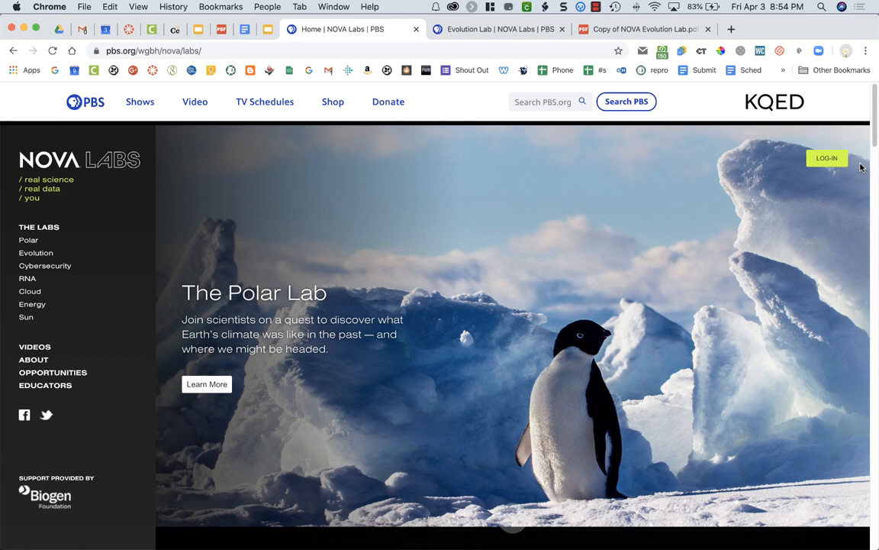
{"action": "mouse_move", "coordinate": [832, 160]}
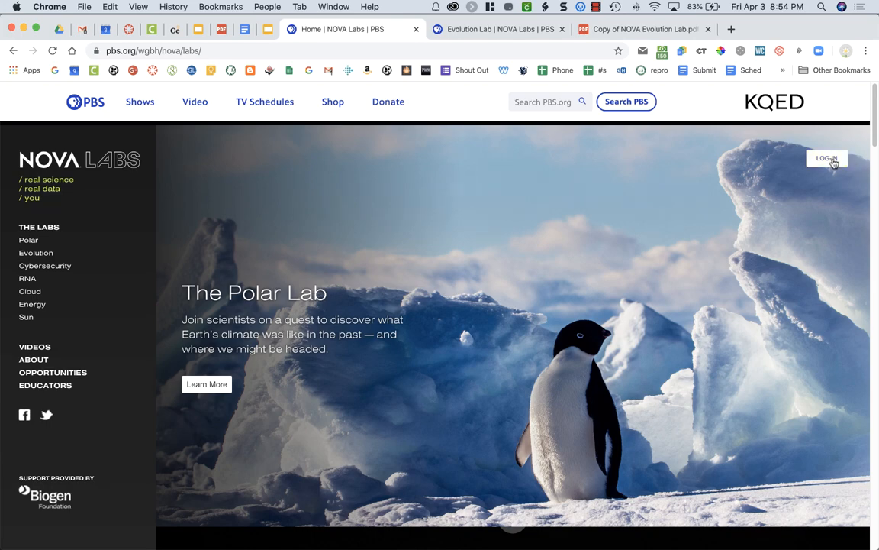
{"action": "left_click", "coordinate": [827, 157]}
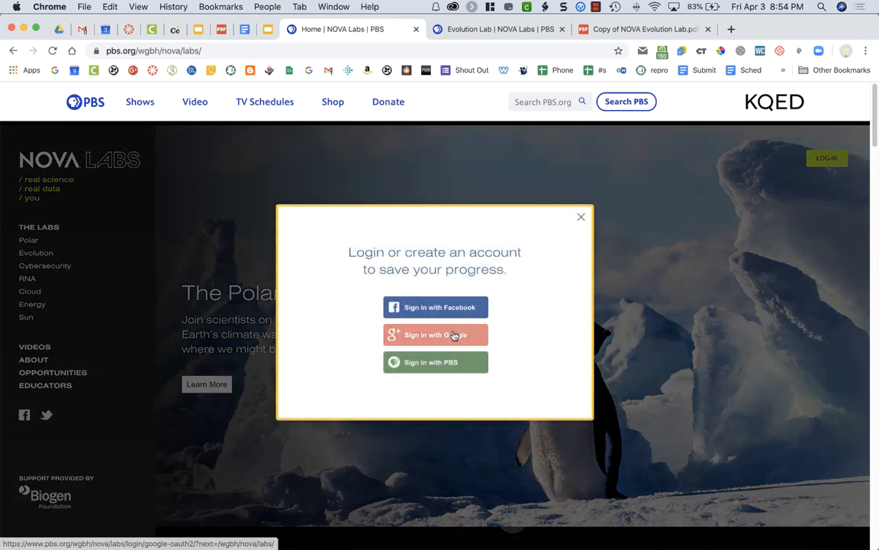
{"action": "left_click", "coordinate": [436, 335]}
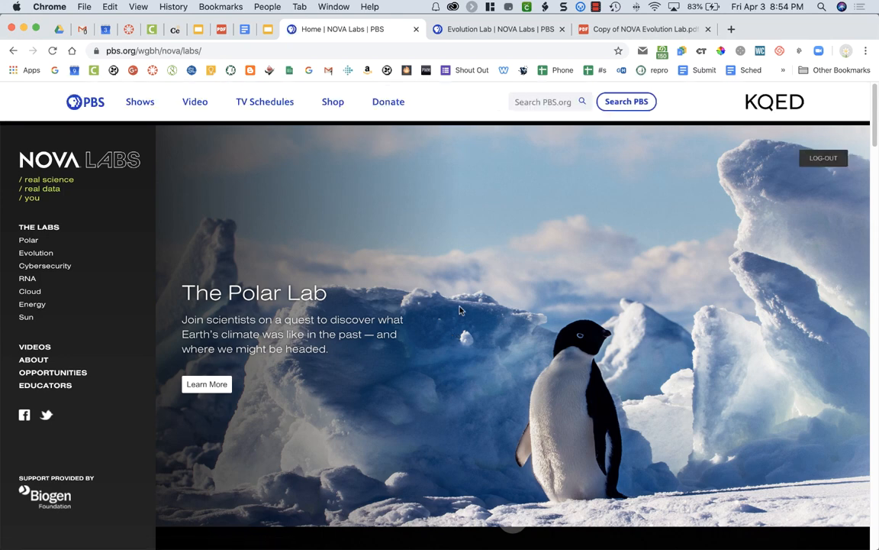
{"action": "mouse_move", "coordinate": [516, 266]}
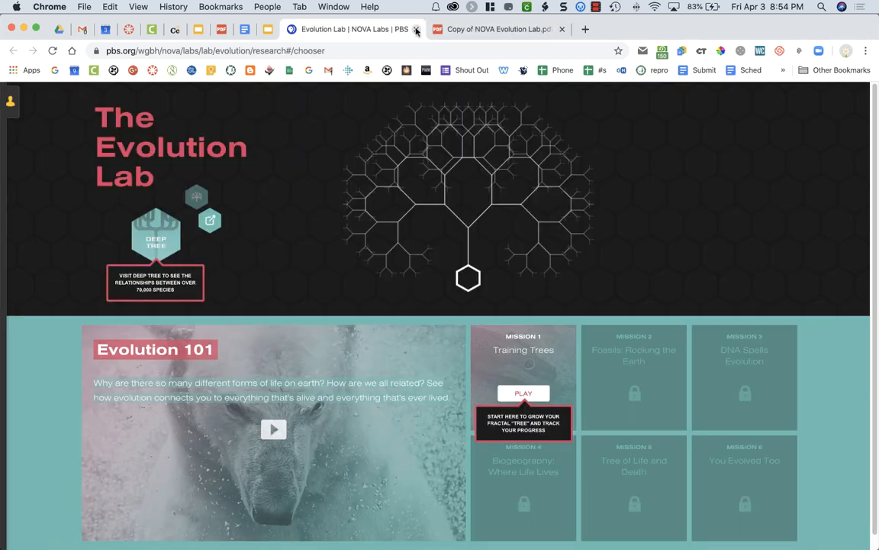
Return to the Evolution Lab assignment instructions in Canvas
{"action": "left_click", "coordinate": [415, 29]}
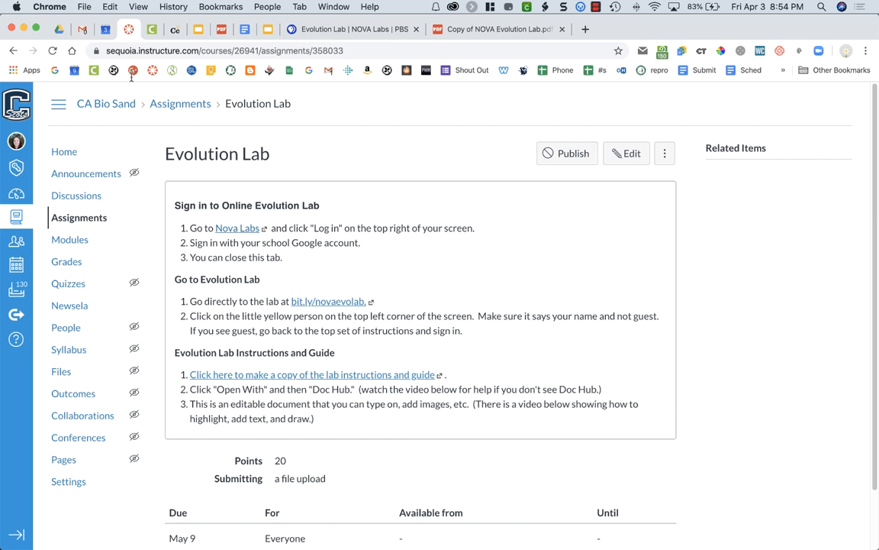
{"action": "mouse_move", "coordinate": [247, 195]}
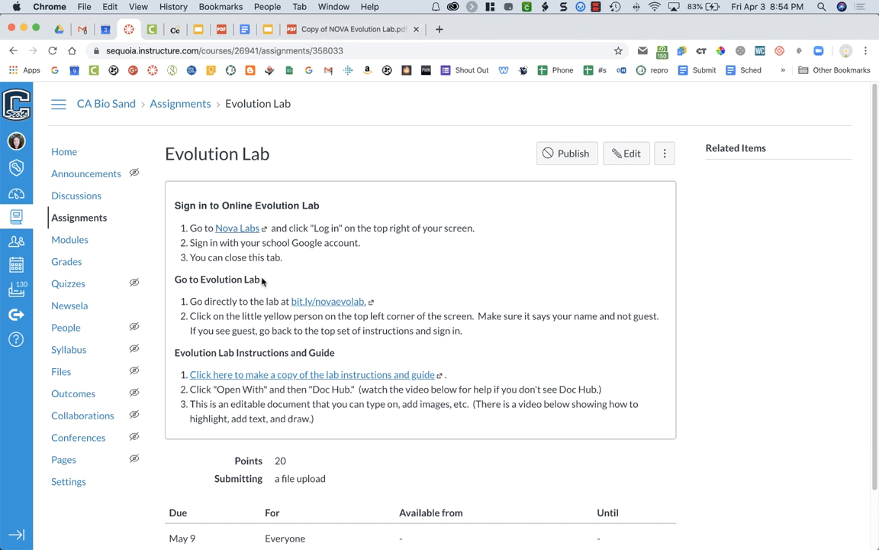
{"action": "mouse_move", "coordinate": [268, 311]}
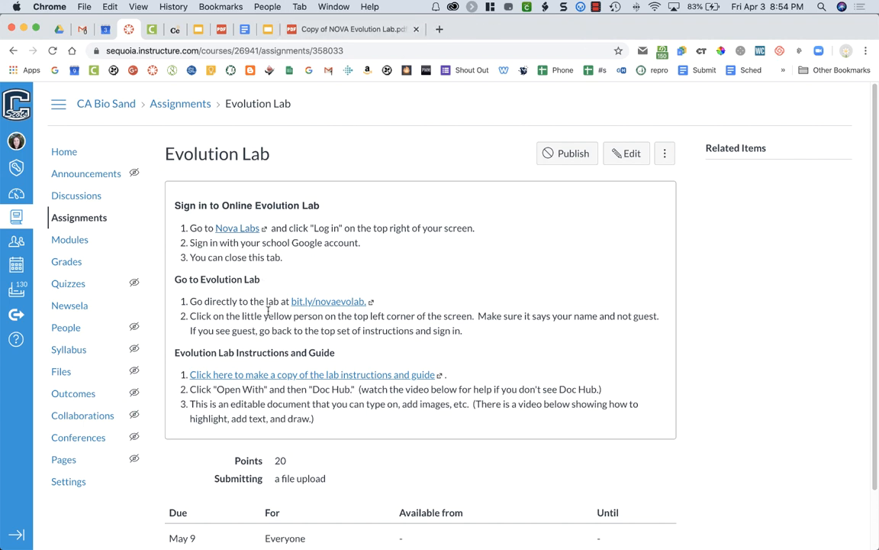
{"action": "mouse_move", "coordinate": [343, 306]}
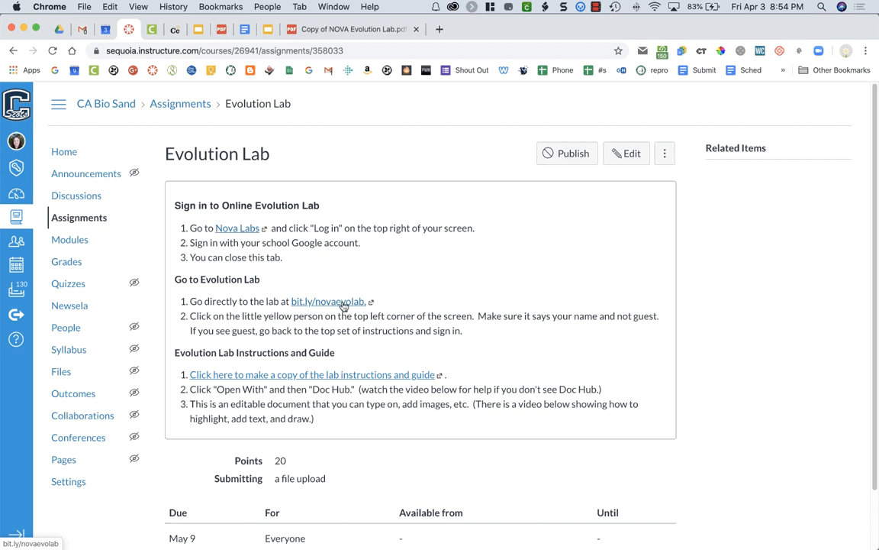
Launch Evolution Lab from its short link and confirm the signed-in name in the account panel
{"action": "left_click", "coordinate": [327, 301]}
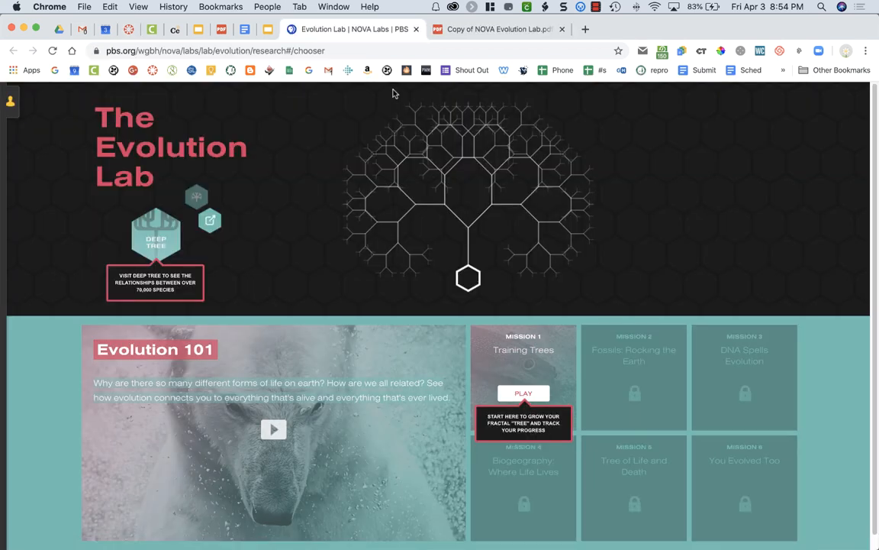
{"action": "mouse_move", "coordinate": [183, 100]}
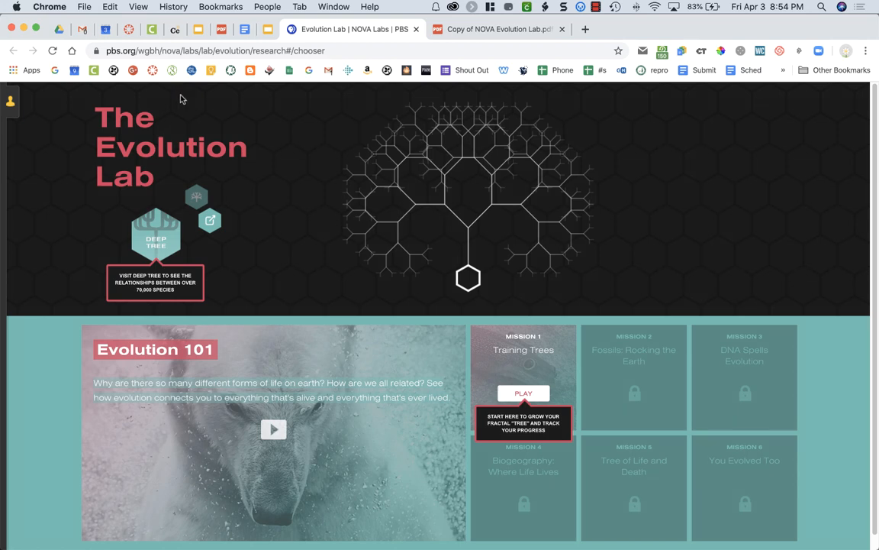
{"action": "mouse_move", "coordinate": [25, 109]}
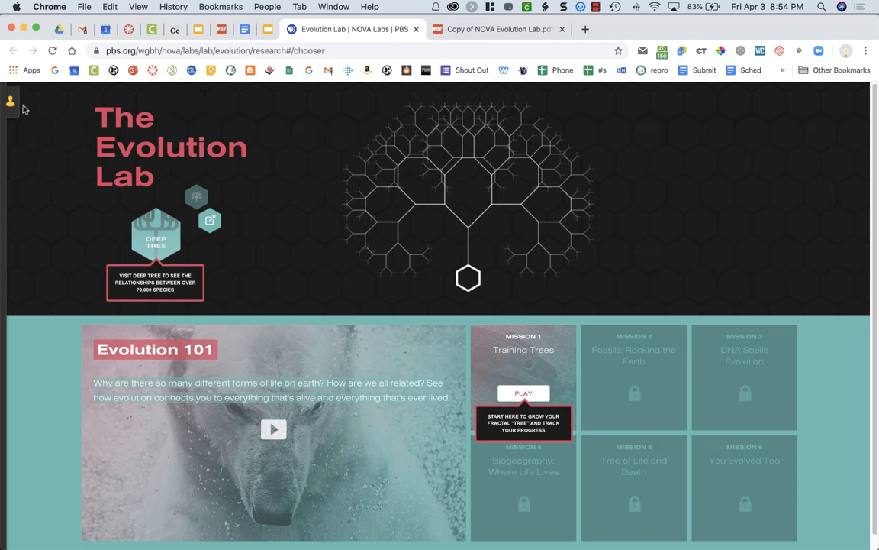
{"action": "left_click", "coordinate": [9, 100]}
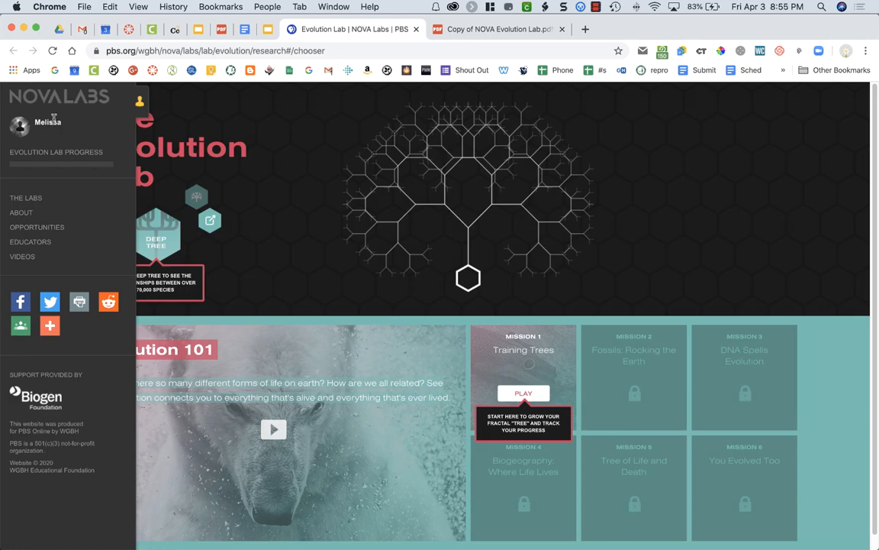
{"action": "mouse_move", "coordinate": [141, 104]}
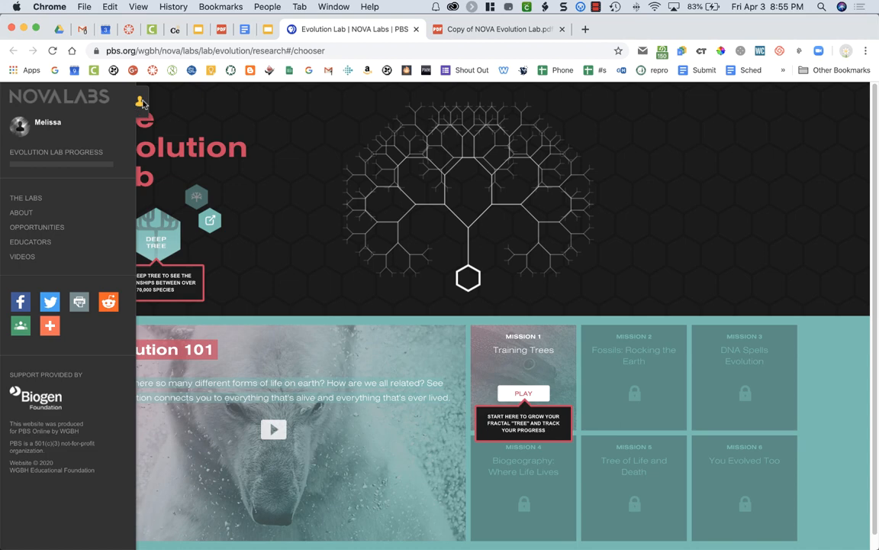
{"action": "left_click", "coordinate": [141, 101]}
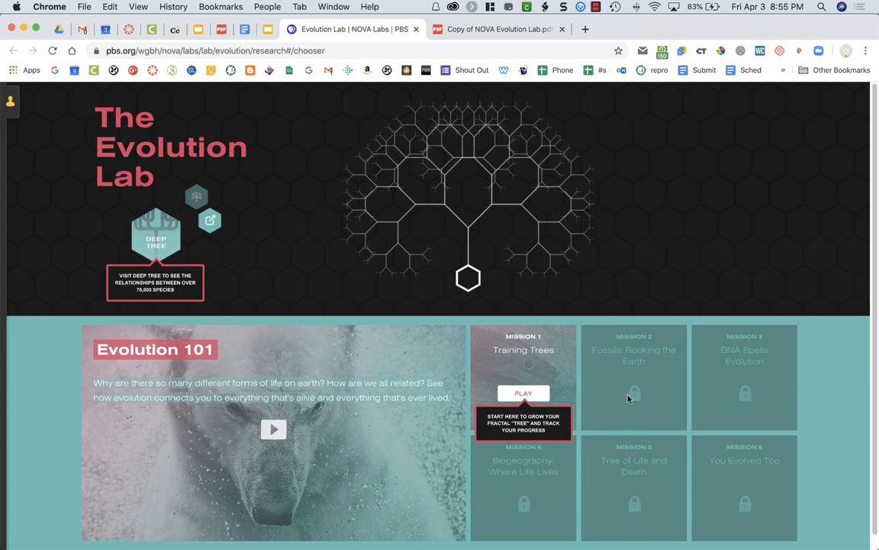
{"action": "mouse_move", "coordinate": [733, 482]}
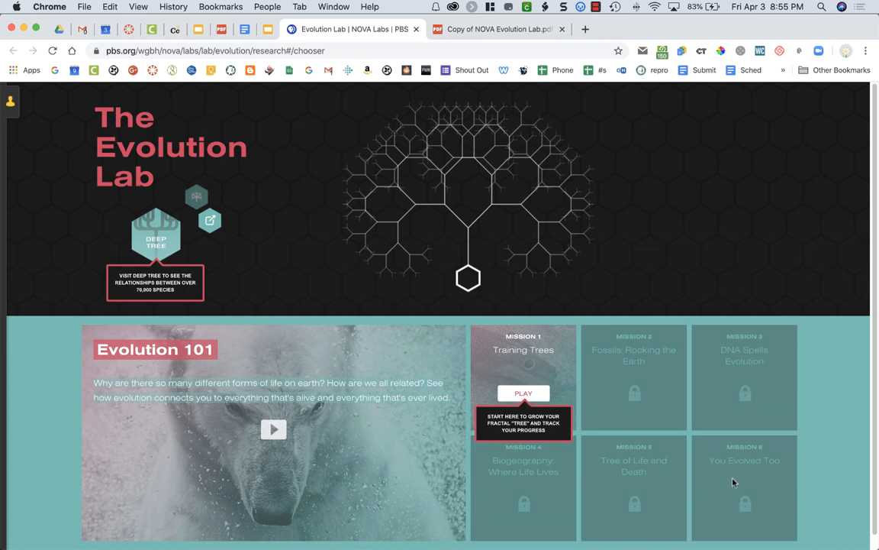
{"action": "mouse_move", "coordinate": [568, 373]}
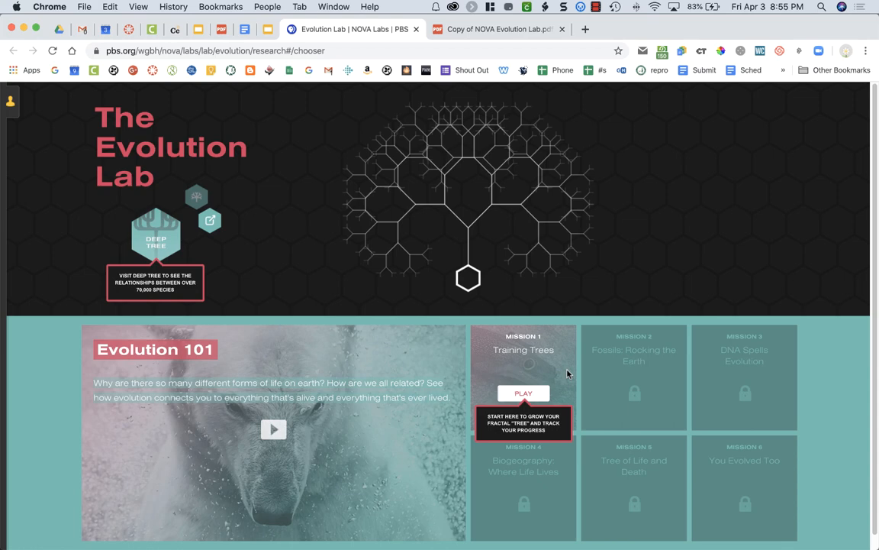
{"action": "mouse_move", "coordinate": [644, 375]}
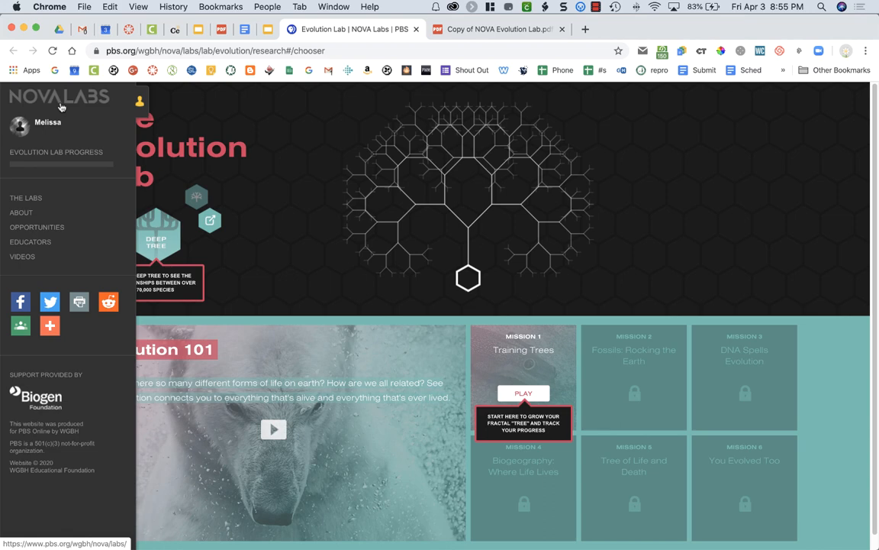
{"action": "mouse_move", "coordinate": [69, 122]}
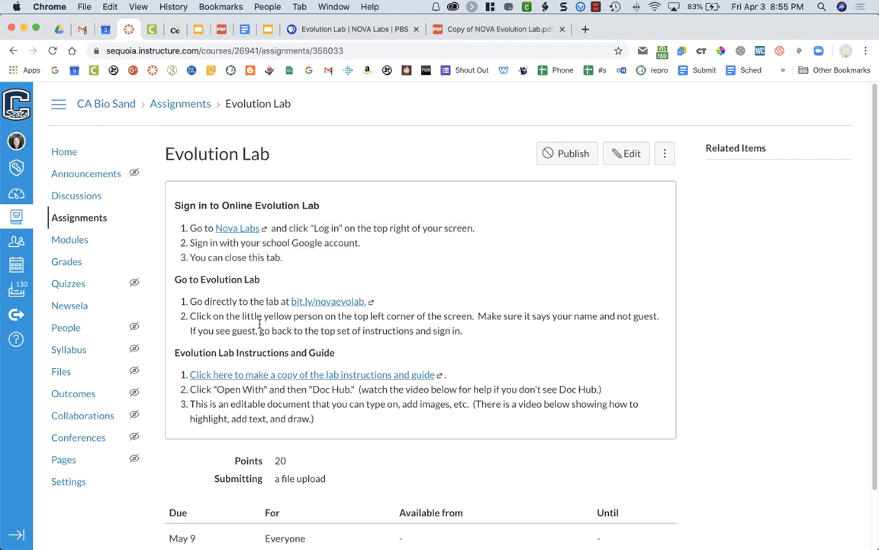
{"action": "mouse_move", "coordinate": [373, 342]}
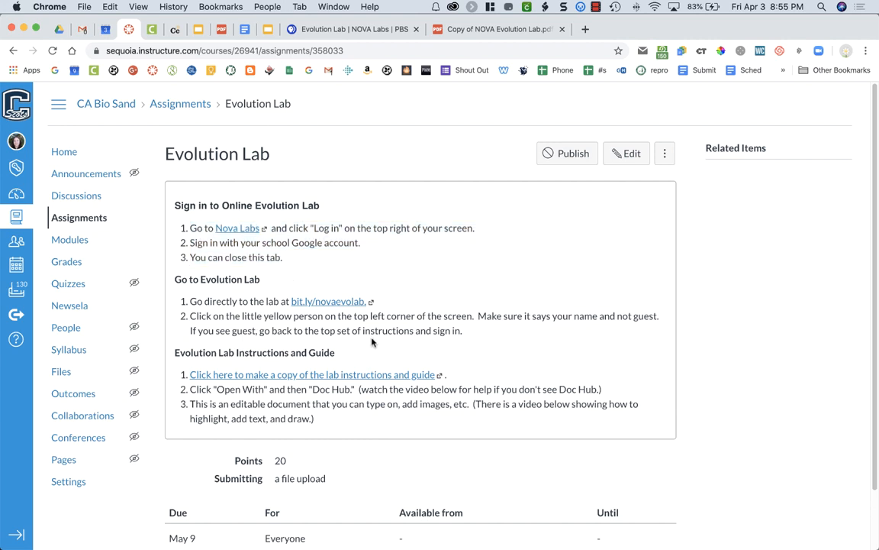
{"action": "mouse_move", "coordinate": [345, 345]}
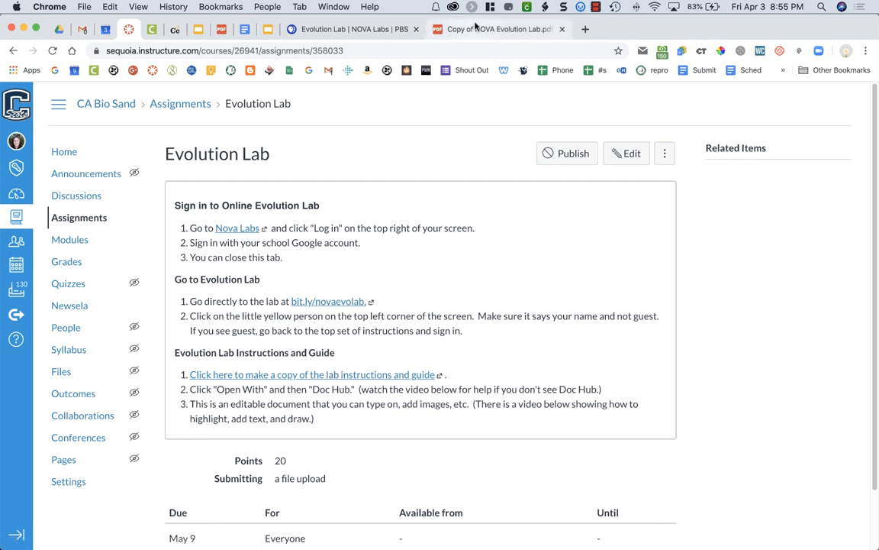
Switch to the 'Copy of NOVA Evolution Lab.pdf' tab
{"action": "left_click", "coordinate": [501, 29]}
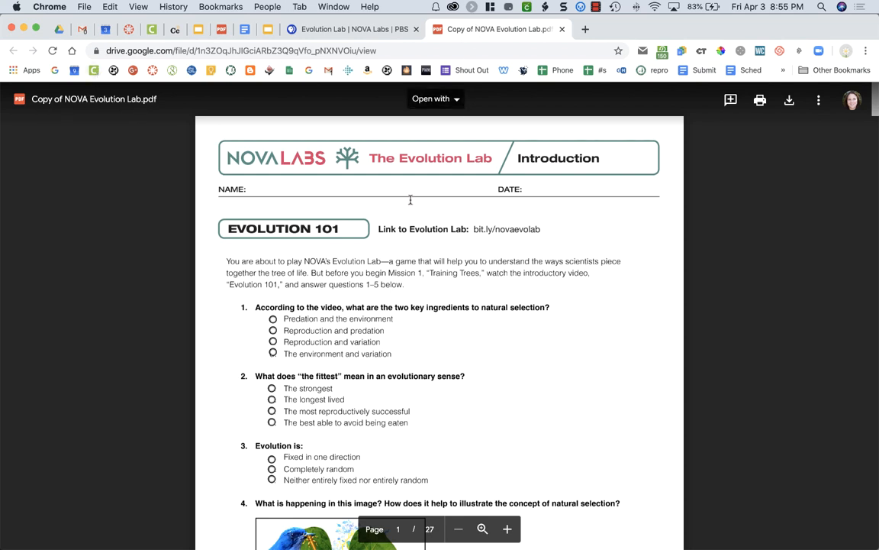
{"action": "mouse_move", "coordinate": [458, 116]}
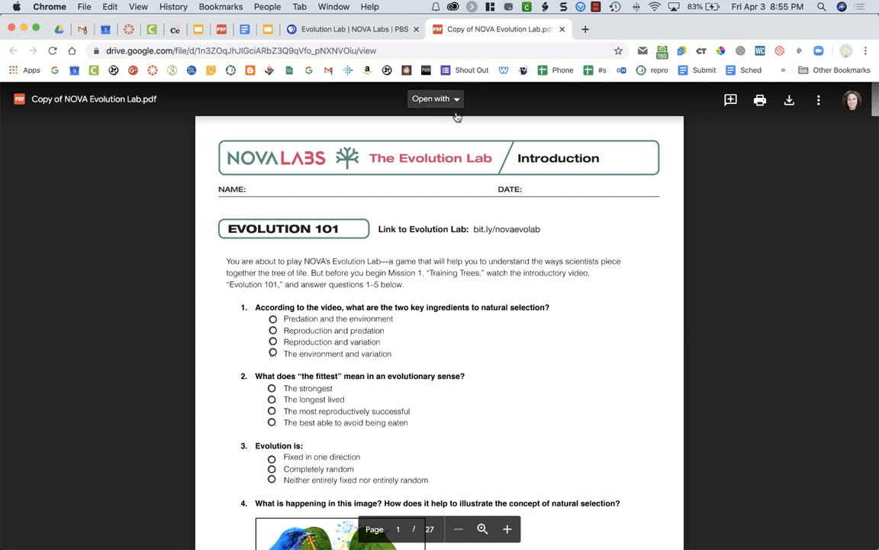
{"action": "mouse_move", "coordinate": [435, 98]}
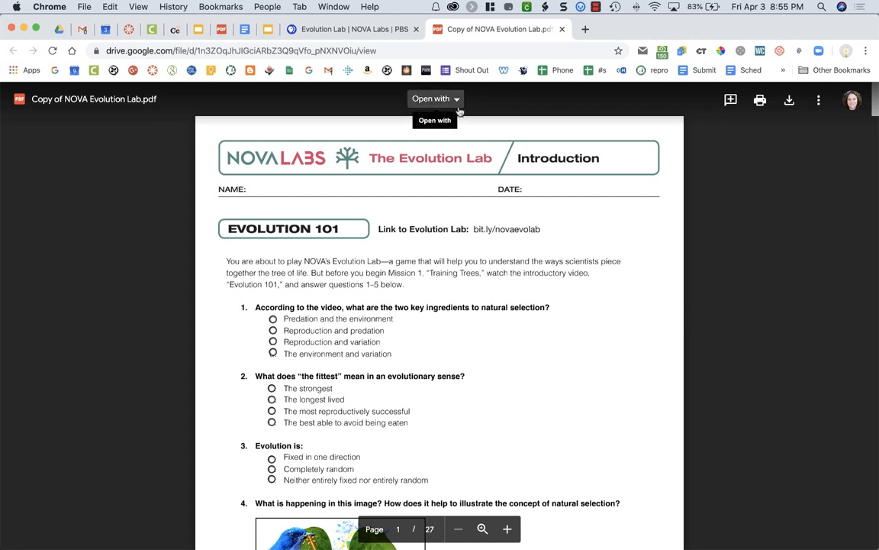
Open the copied PDF with 'DocHub - PDF Sign and Edit' from the Drive preview
{"action": "left_click", "coordinate": [430, 98]}
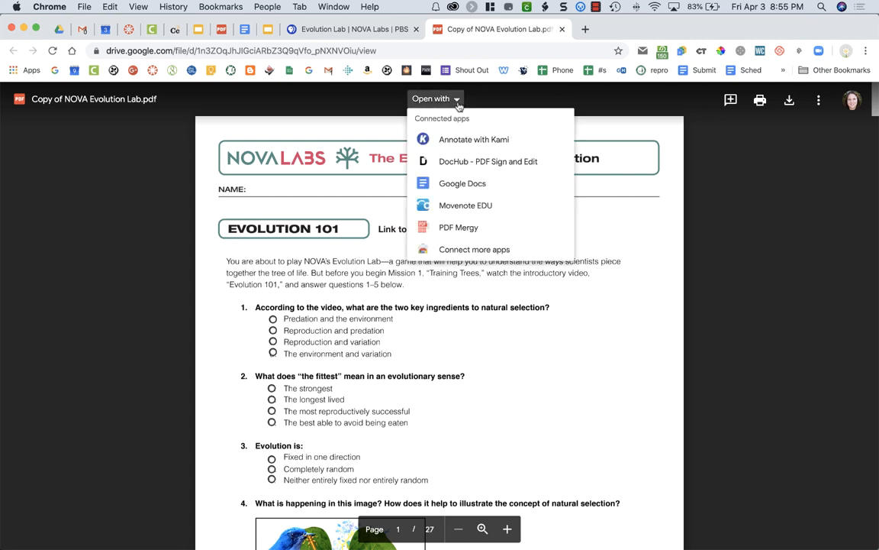
{"action": "mouse_move", "coordinate": [488, 162]}
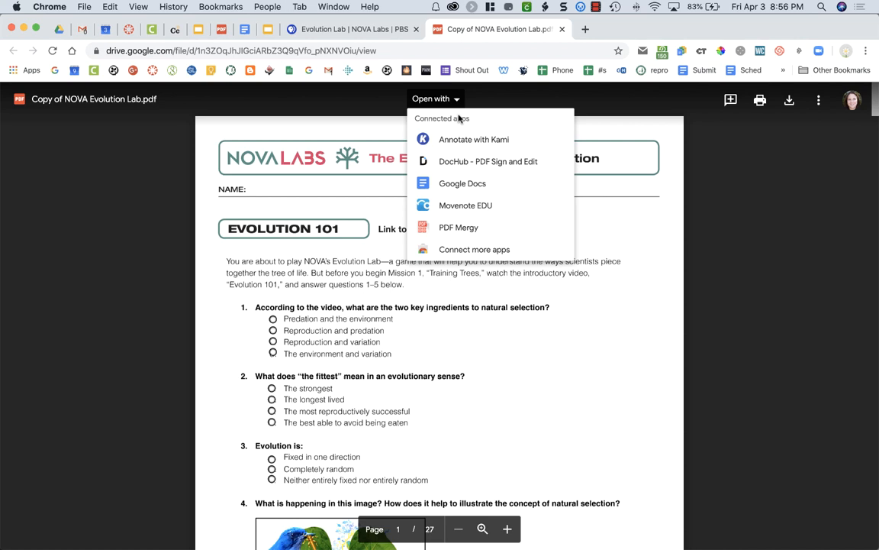
{"action": "mouse_move", "coordinate": [473, 249]}
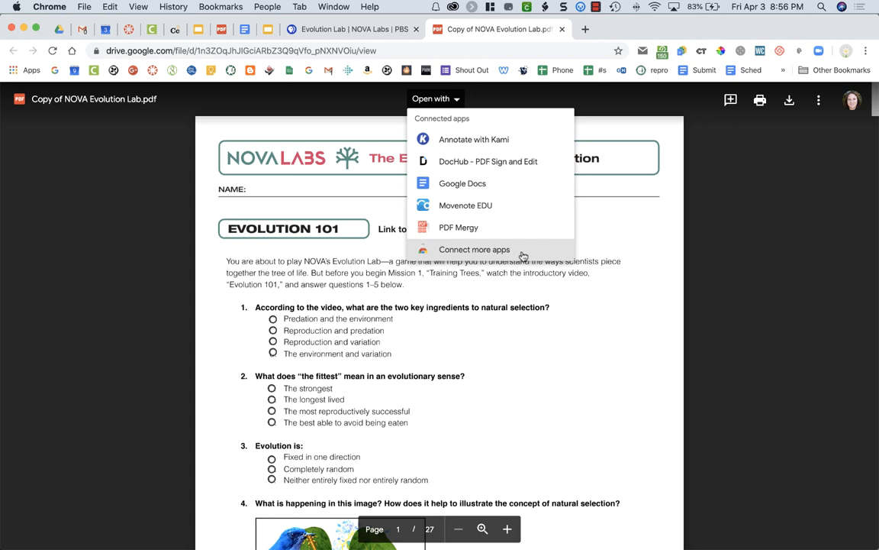
{"action": "mouse_move", "coordinate": [489, 162]}
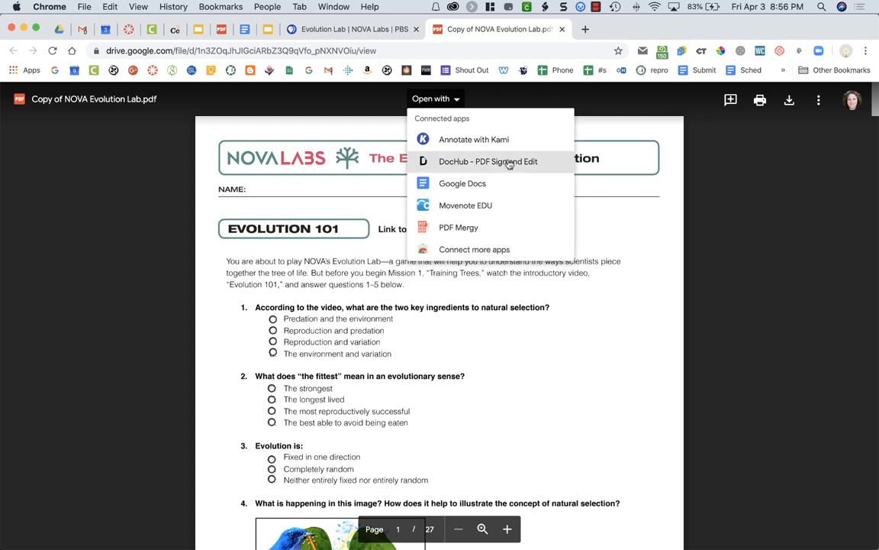
{"action": "left_click", "coordinate": [489, 162]}
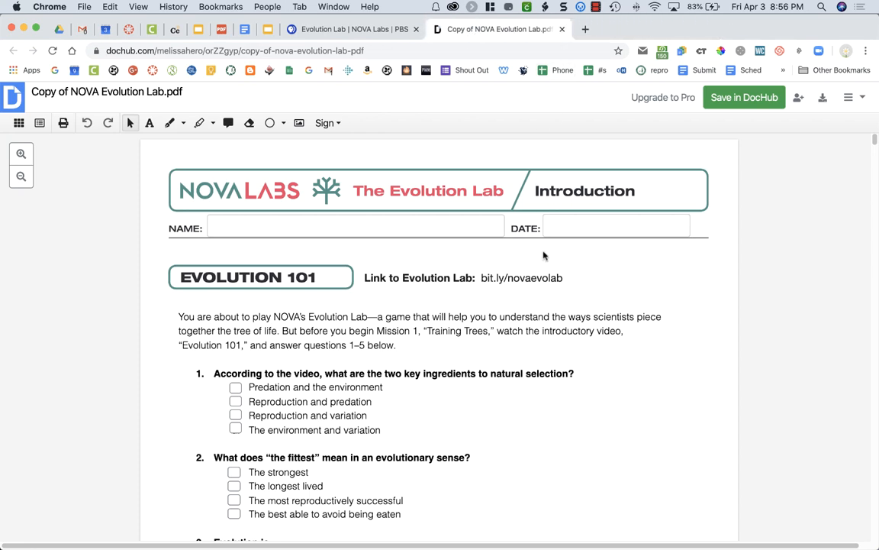
{"action": "mouse_move", "coordinate": [522, 293]}
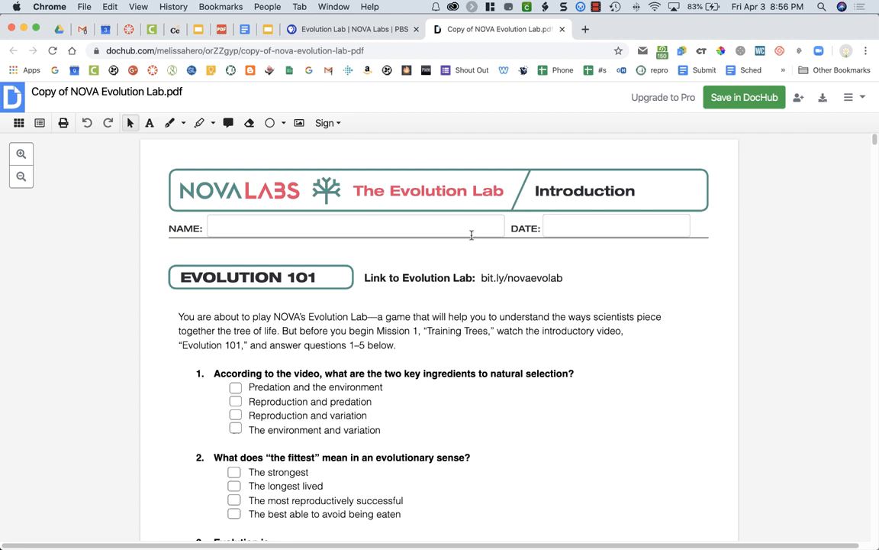
Place text on the Date line and highlight 'But before you begin Mission 1', then return to Evolution Lab
{"action": "left_click", "coordinate": [617, 228]}
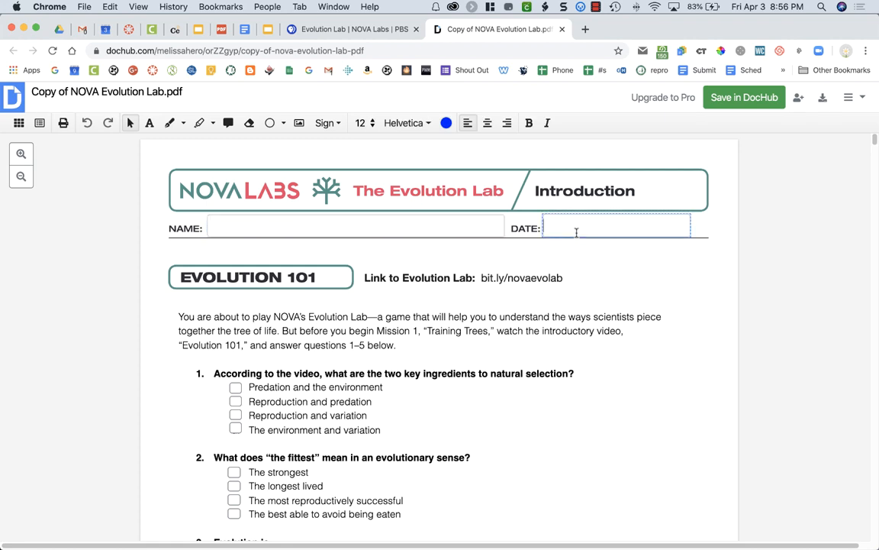
{"action": "scroll", "scroll_direction": "down", "scroll_amount": 3}
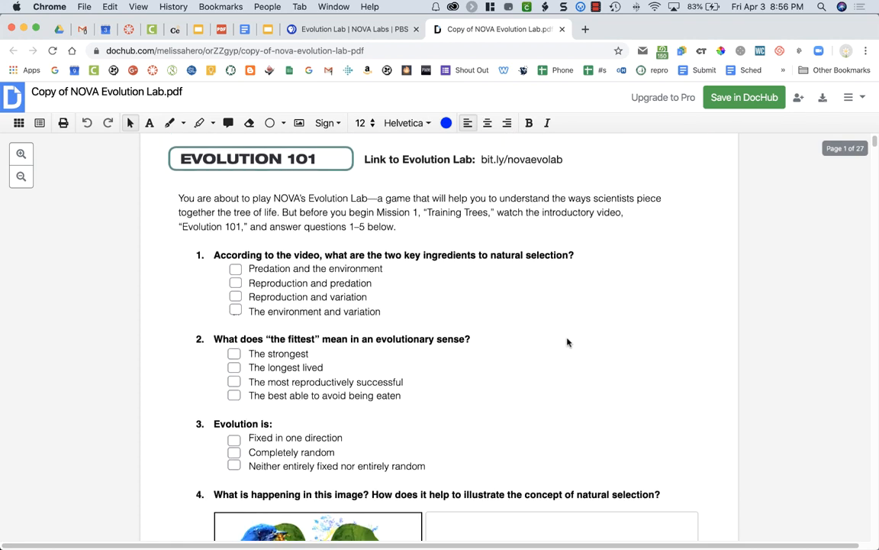
{"action": "scroll", "scroll_direction": "down", "scroll_amount": 3}
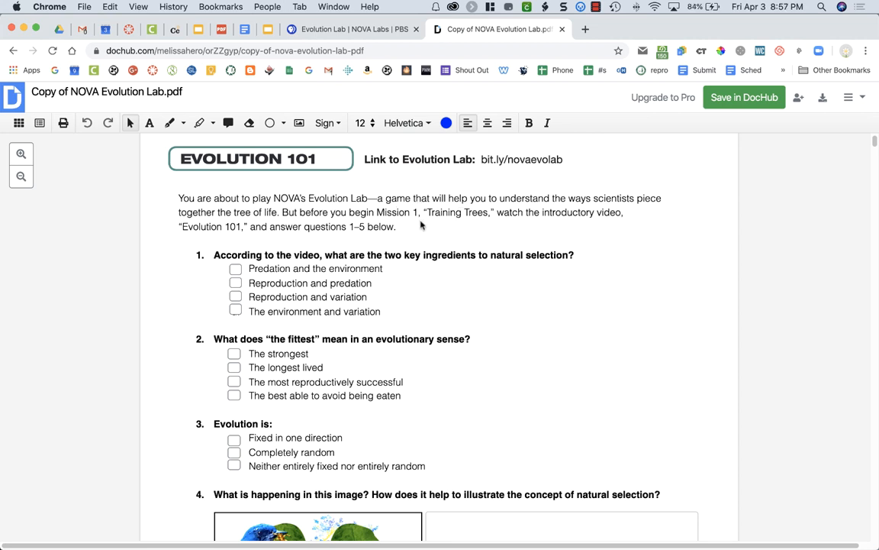
{"action": "mouse_move", "coordinate": [390, 228]}
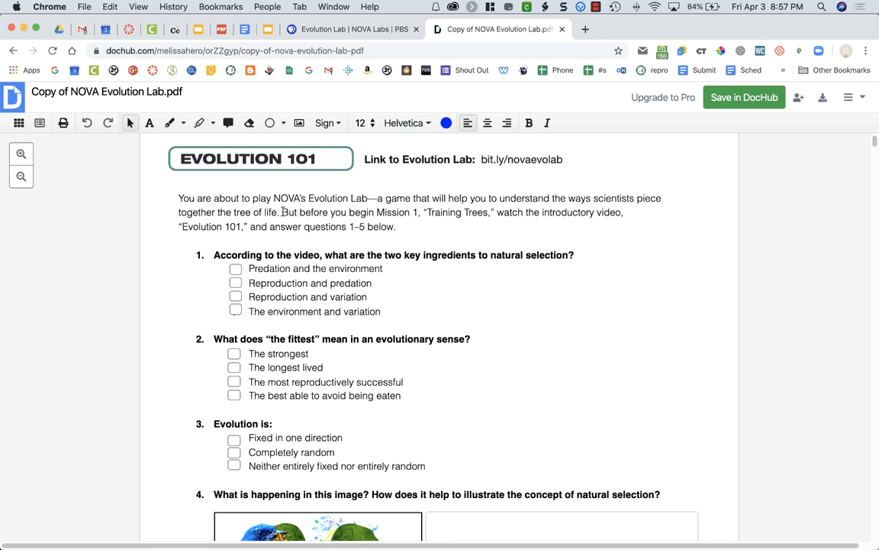
{"action": "left_click_drag", "start_coordinate": [284, 212], "coordinate": [415, 212]}
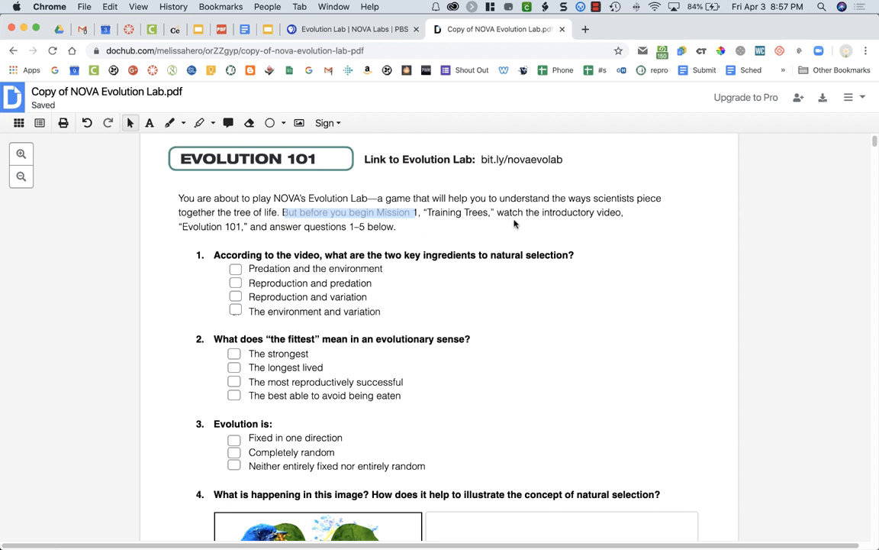
{"action": "mouse_move", "coordinate": [588, 223]}
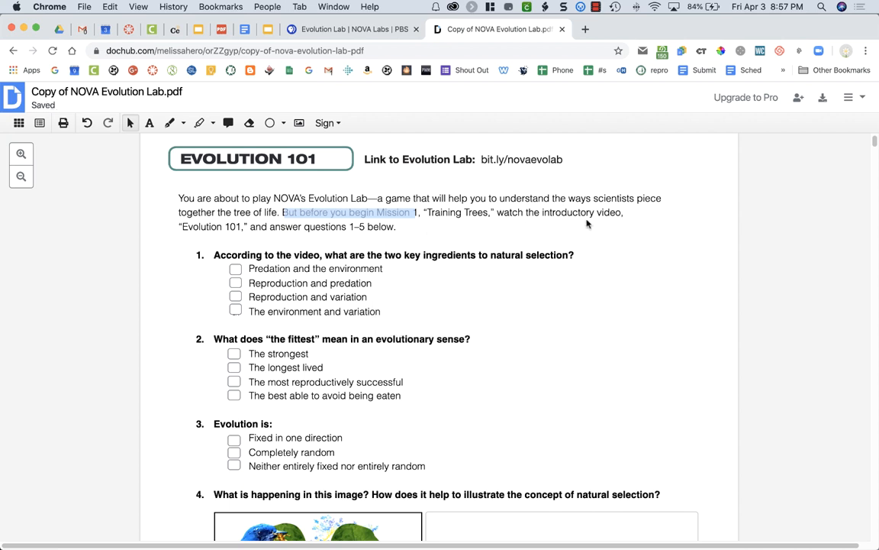
{"action": "mouse_move", "coordinate": [348, 238]}
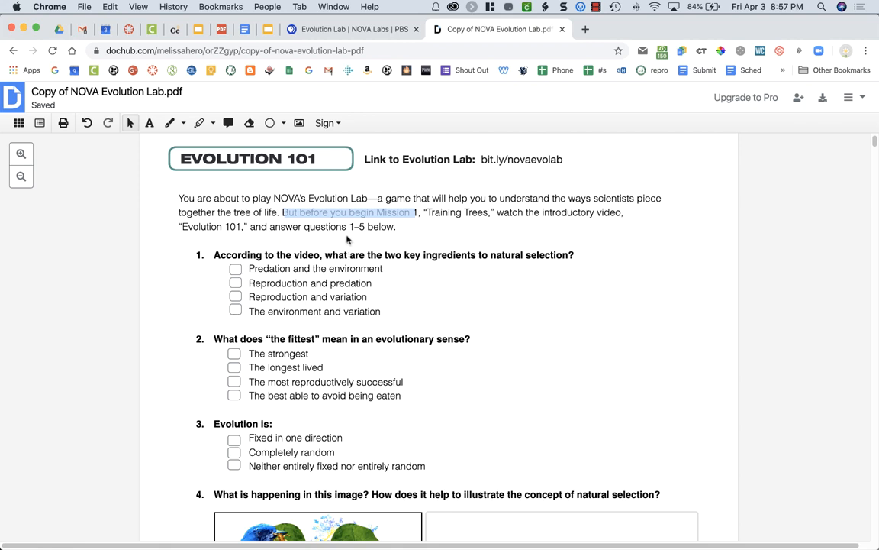
{"action": "mouse_move", "coordinate": [370, 201]}
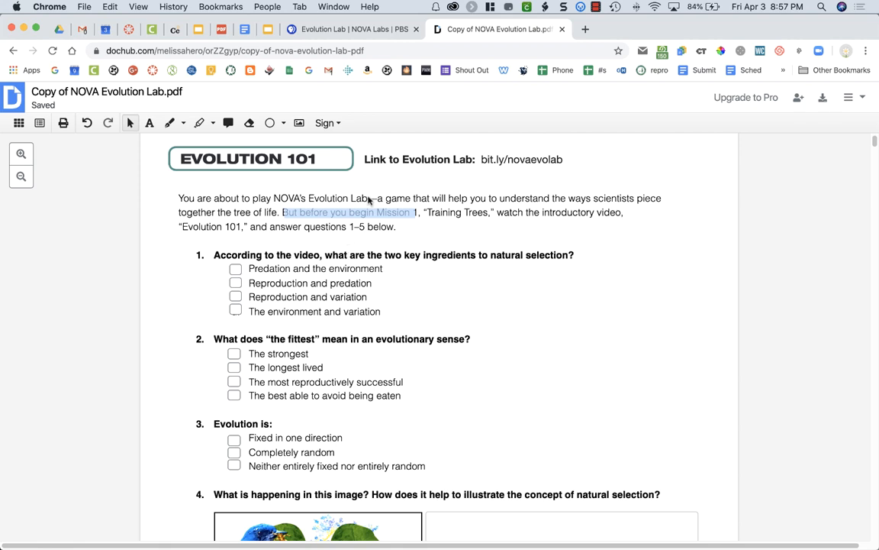
{"action": "left_click", "coordinate": [351, 29]}
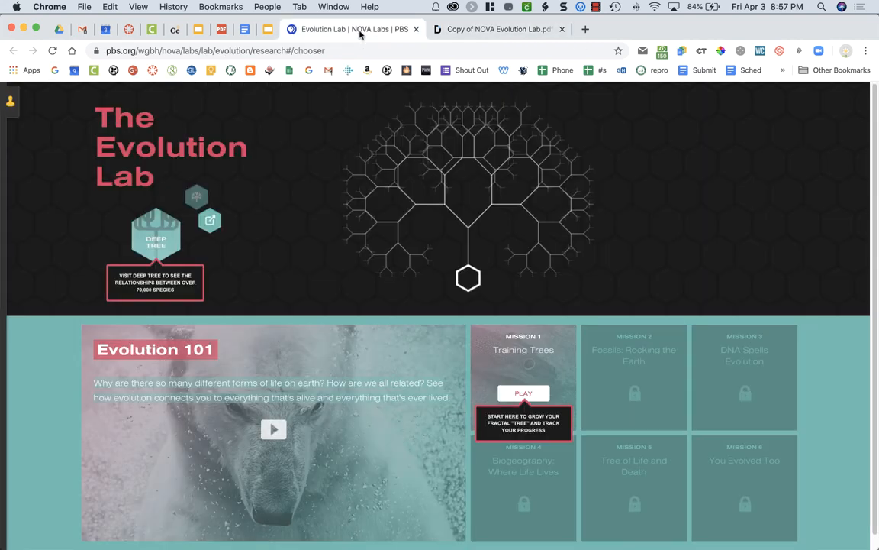
Look over the Evolution 101 introduction video, then return to the guide in DocHub
{"action": "scroll", "scroll_direction": "down", "scroll_amount": 3}
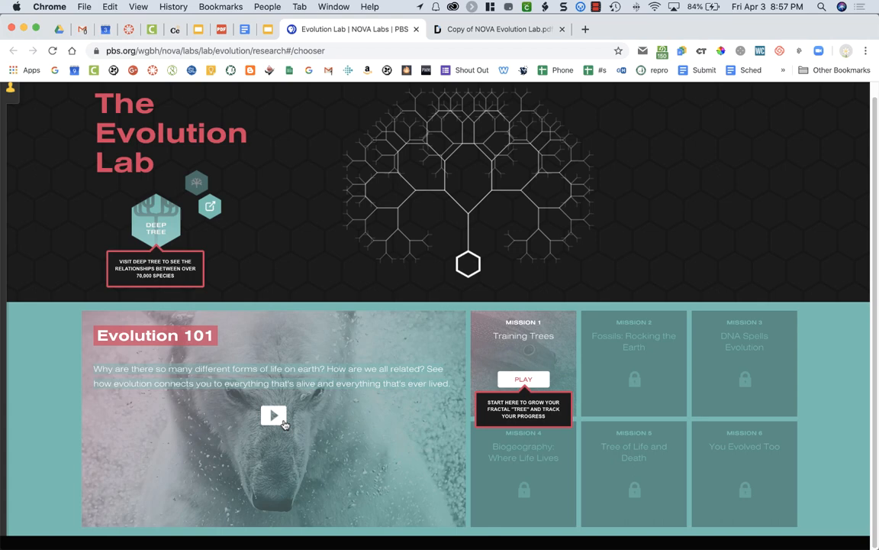
{"action": "left_click", "coordinate": [497, 29]}
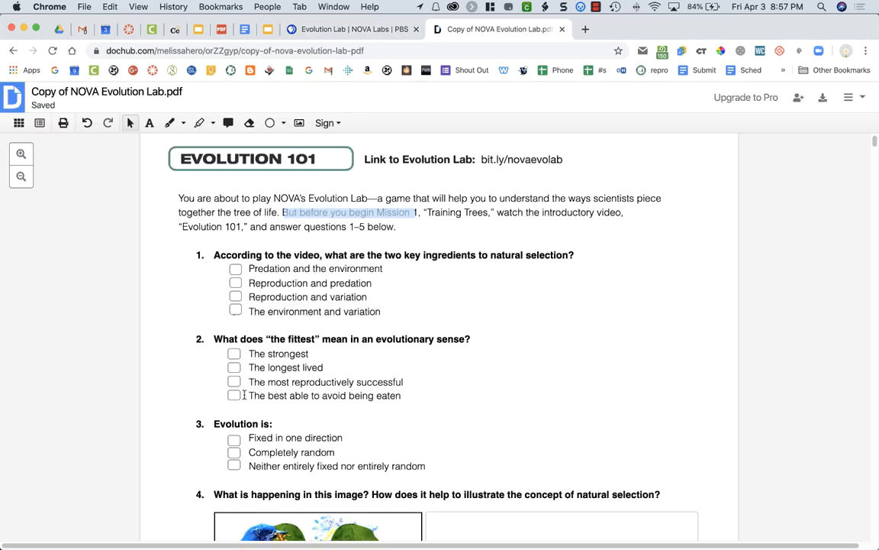
Tick a multiple-choice answer, start typing in question 4's box, then return to Evolution Lab
{"action": "left_click", "coordinate": [235, 269]}
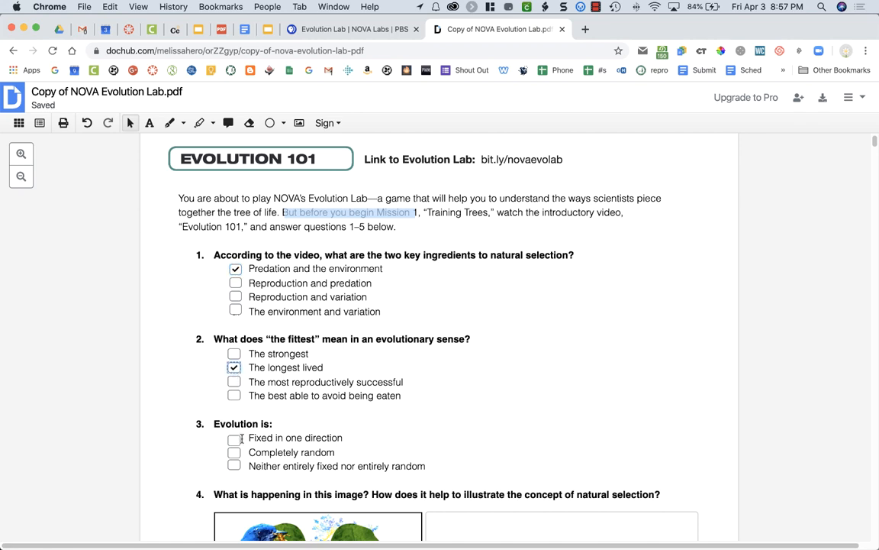
{"action": "scroll", "scroll_direction": "down", "scroll_amount": 3}
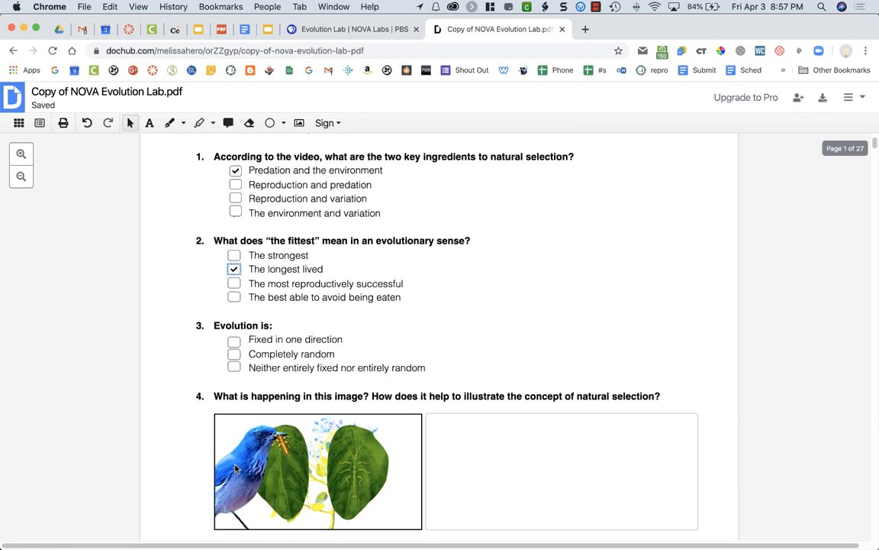
{"action": "scroll", "scroll_direction": "down", "scroll_amount": 3}
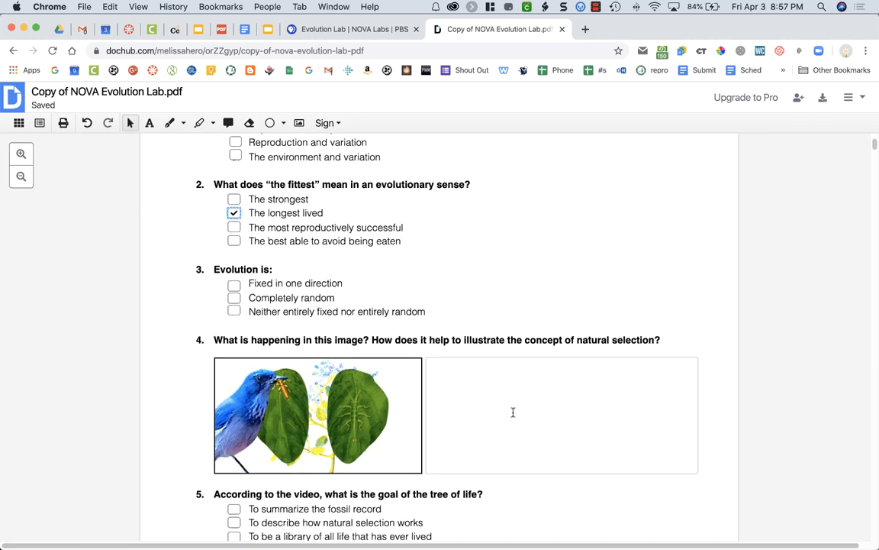
{"action": "left_click", "coordinate": [513, 413]}
{"action": "type", "text": "type in an answer"}
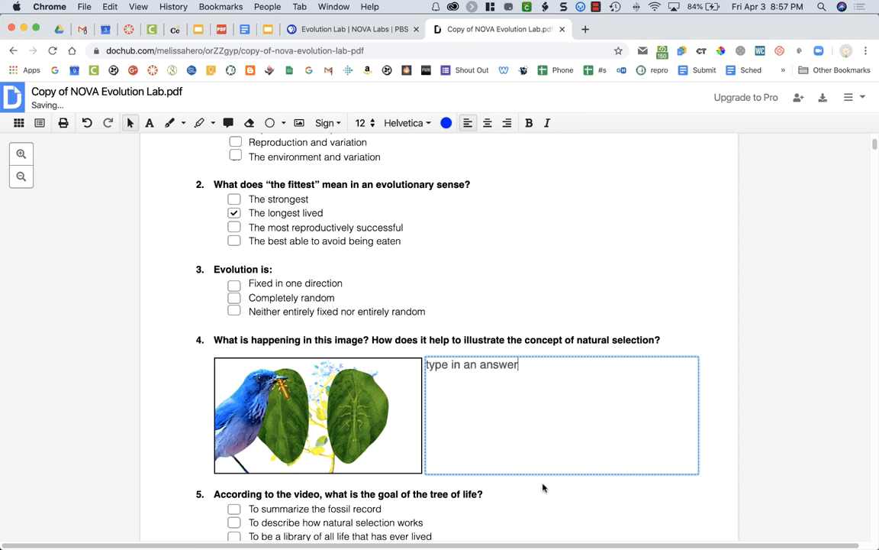
{"action": "scroll", "scroll_direction": "down", "scroll_amount": 3}
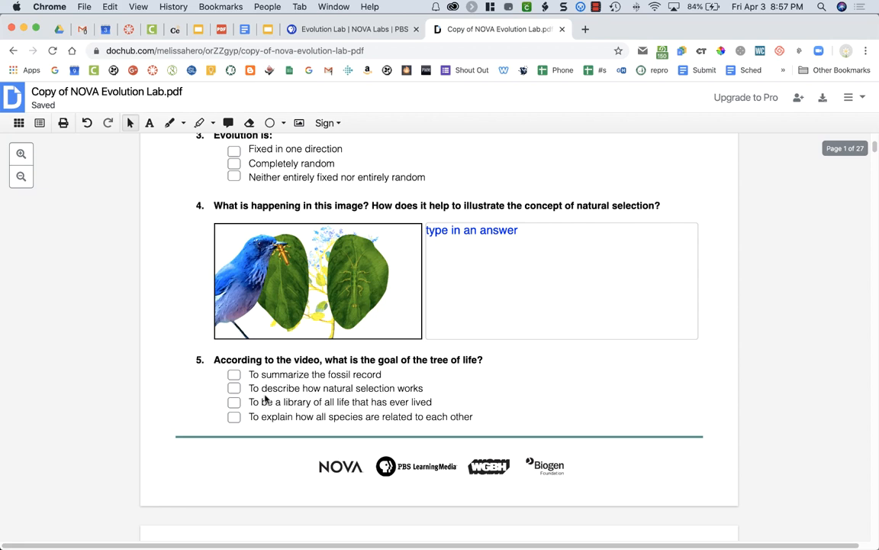
{"action": "scroll", "scroll_direction": "down", "scroll_amount": 3}
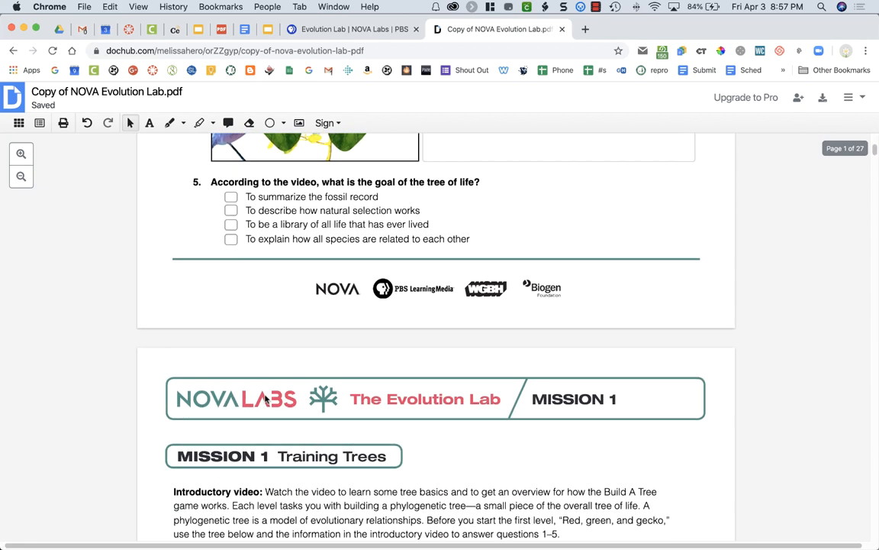
{"action": "left_click", "coordinate": [354, 29]}
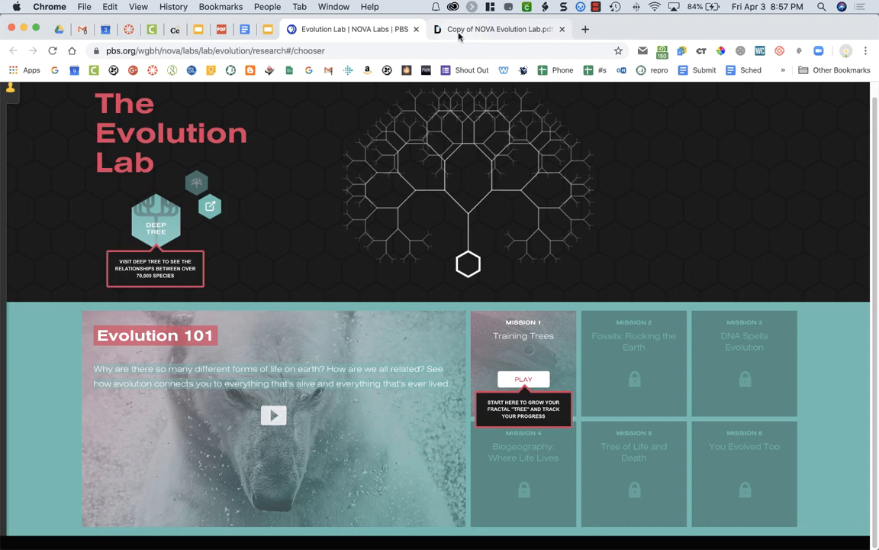
{"action": "left_click", "coordinate": [496, 29]}
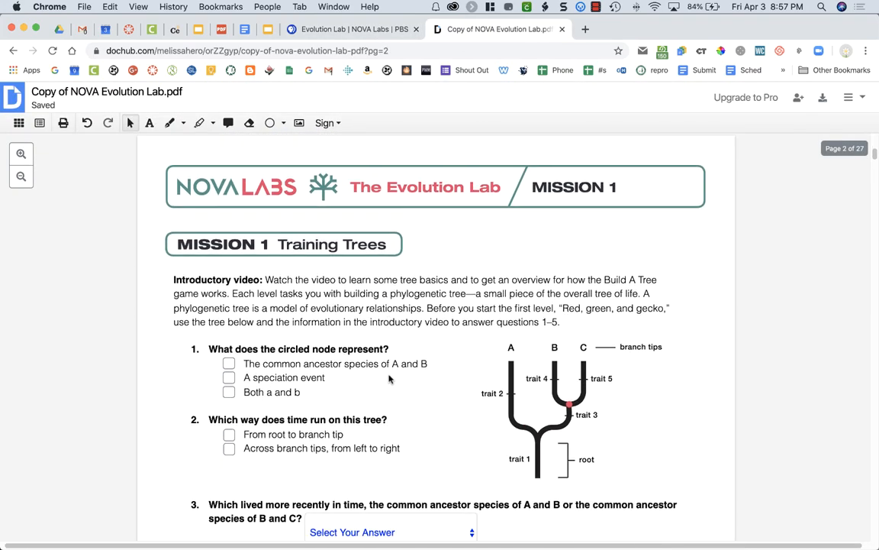
{"action": "scroll", "scroll_direction": "down", "scroll_amount": 3}
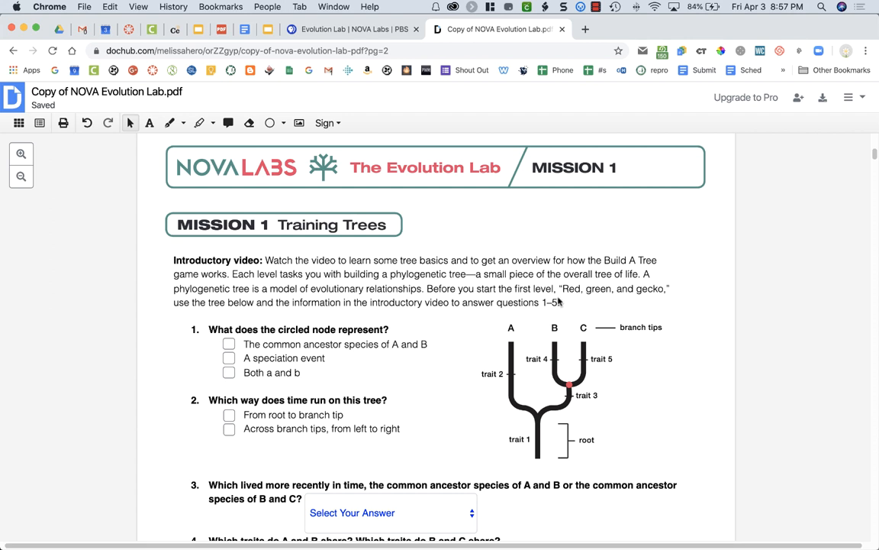
{"action": "mouse_move", "coordinate": [397, 272]}
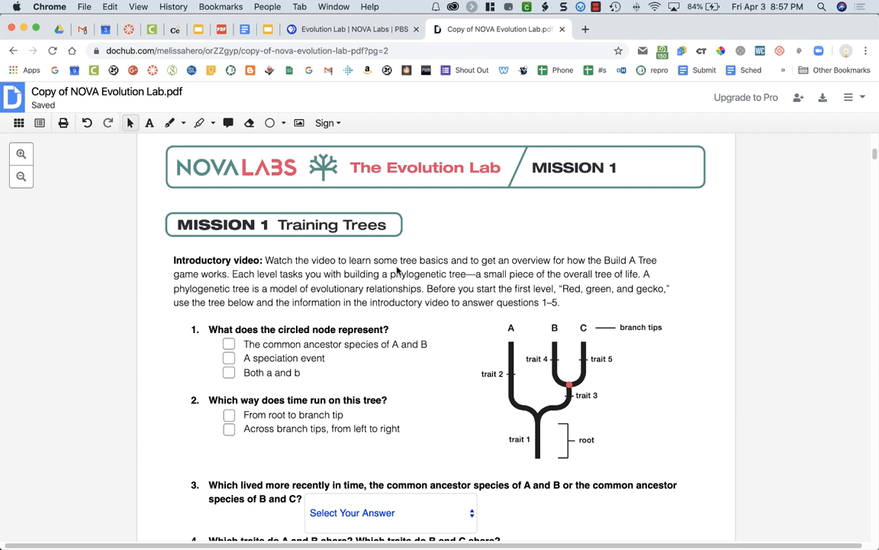
{"action": "mouse_move", "coordinate": [394, 46]}
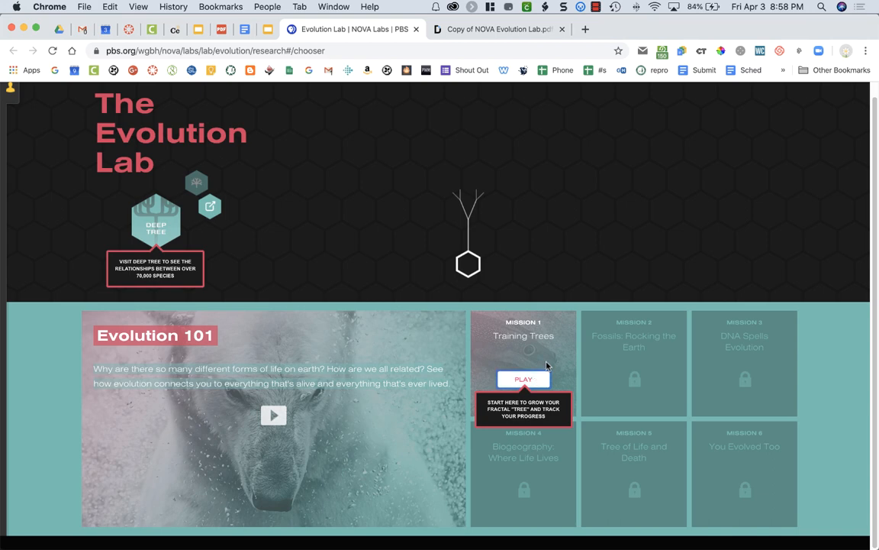
Play Mission 1 Training Trees, then switch back to the guide in DocHub
{"action": "left_click", "coordinate": [523, 378]}
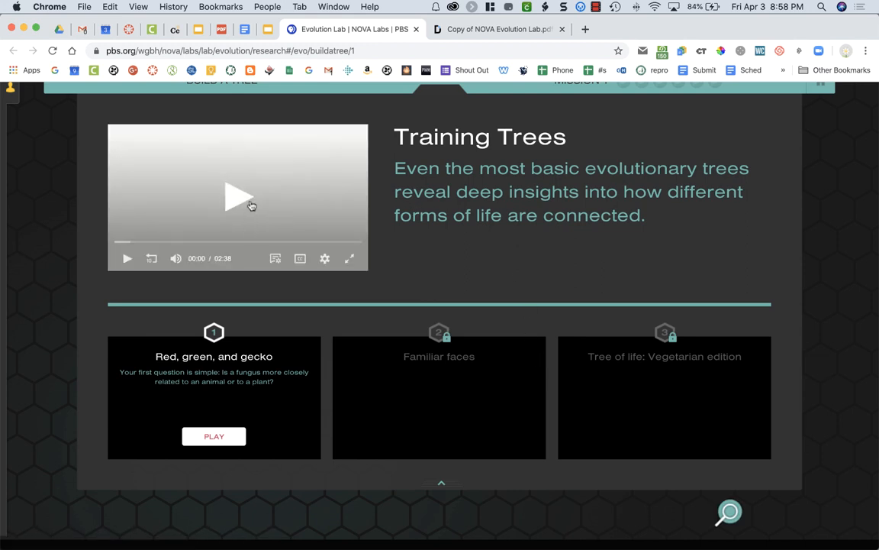
{"action": "mouse_move", "coordinate": [168, 247]}
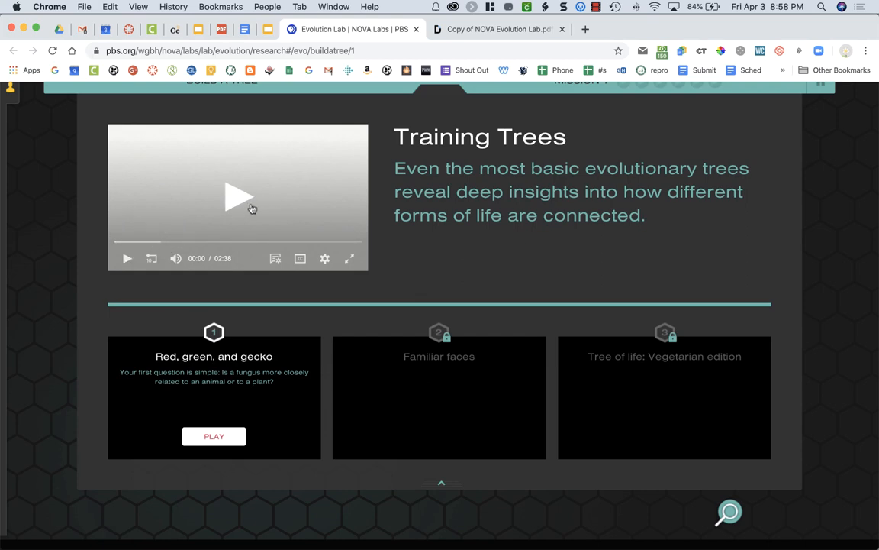
{"action": "left_click", "coordinate": [498, 29]}
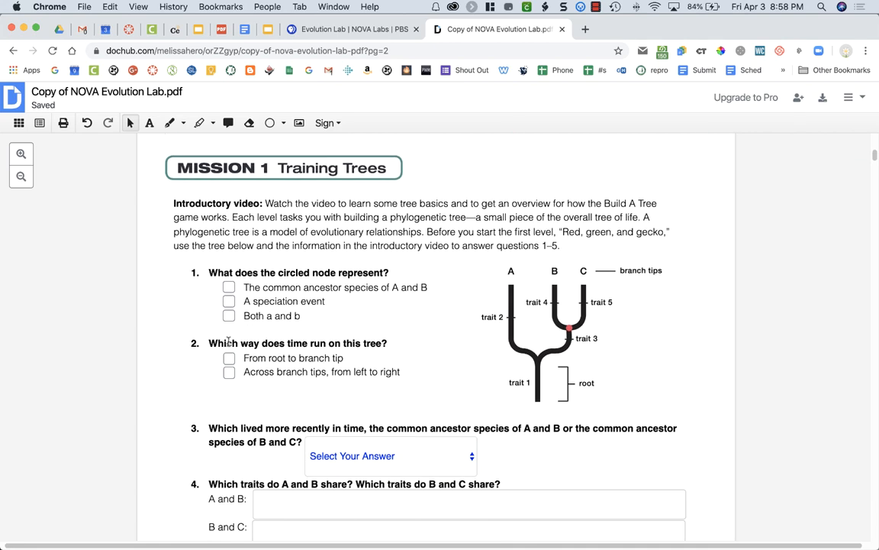
Scroll through question 5 down to the Red, green and gecko questions on page 3
{"action": "scroll", "scroll_direction": "down", "scroll_amount": 3}
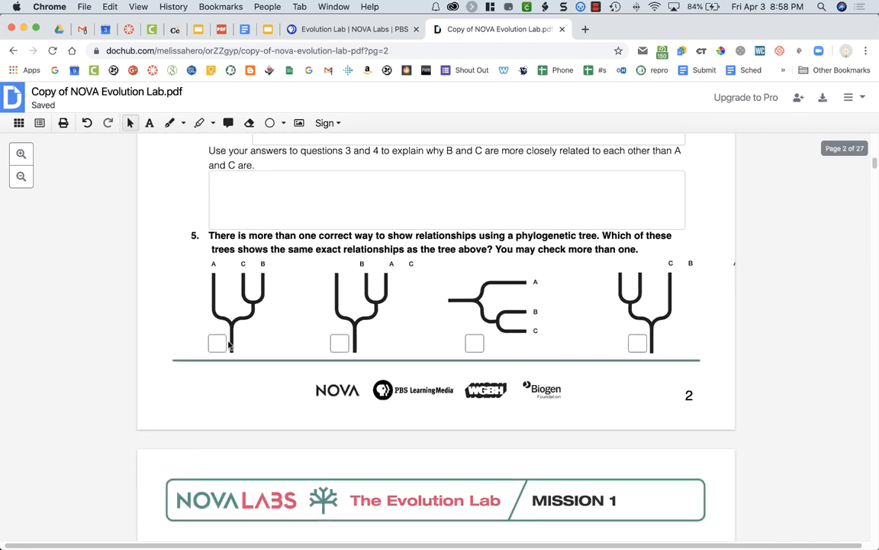
{"action": "scroll", "scroll_direction": "down", "scroll_amount": 3}
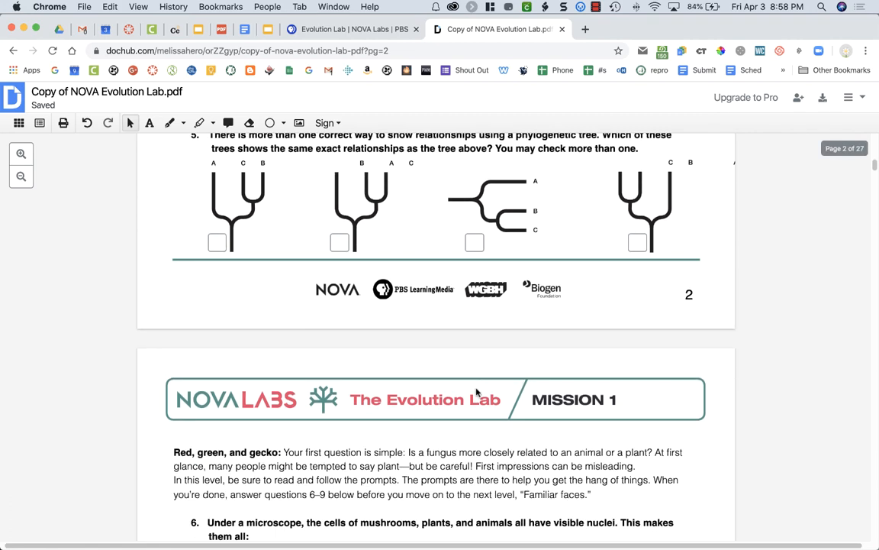
{"action": "scroll", "scroll_direction": "down", "scroll_amount": 3}
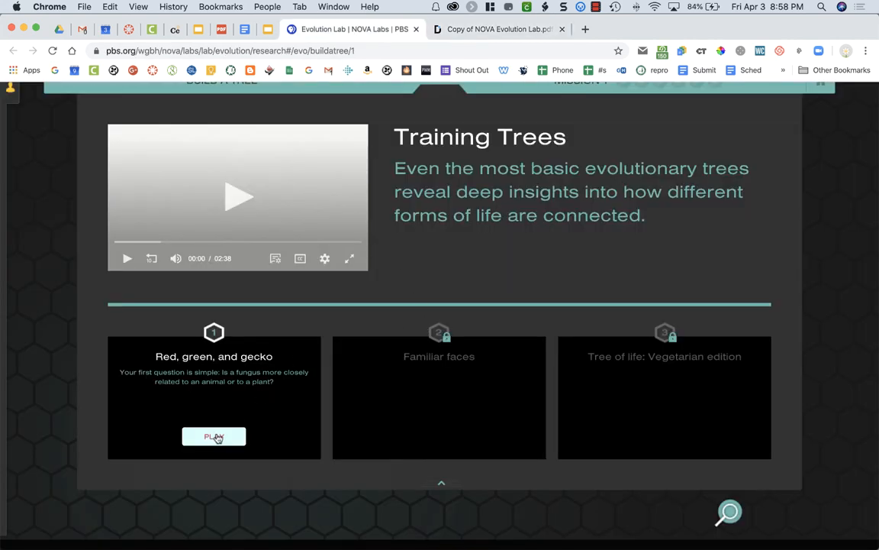
Start the Red, green, and gecko level so the gecko and palm tree await placement
{"action": "left_click", "coordinate": [214, 437]}
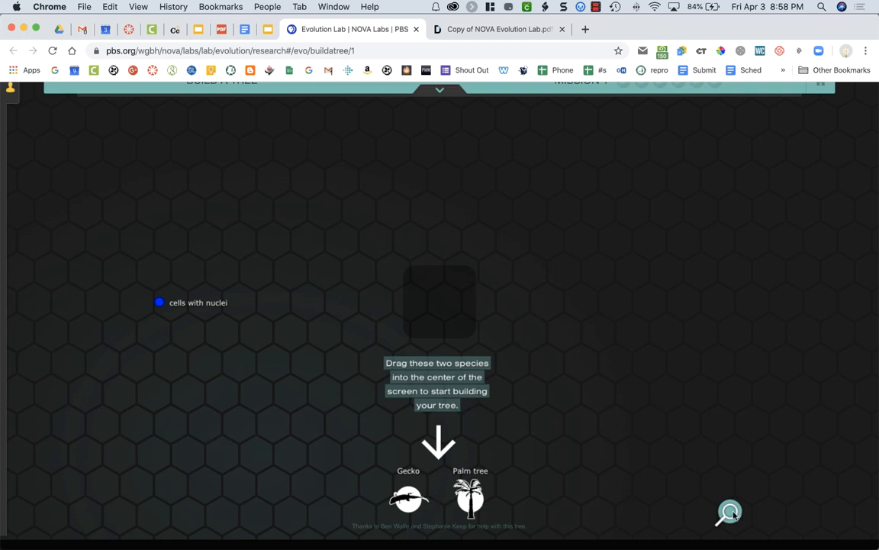
{"action": "mouse_move", "coordinate": [662, 485]}
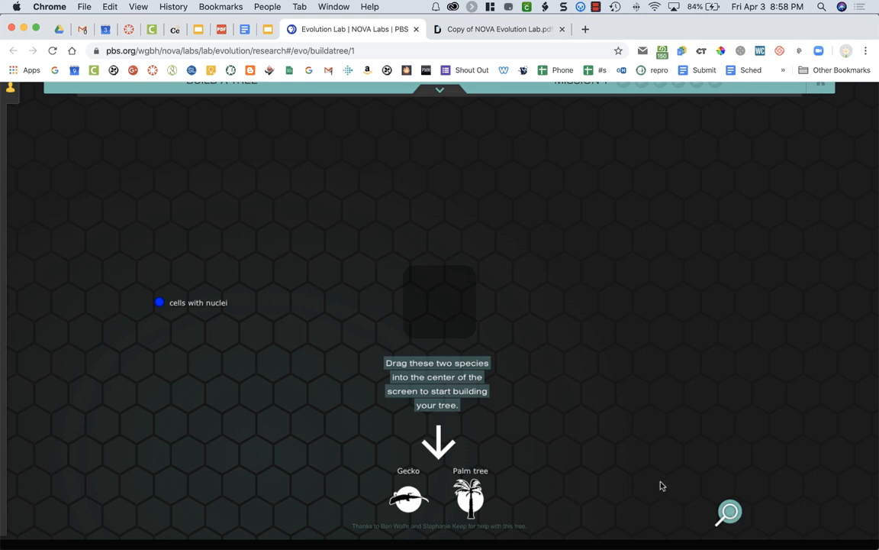
{"action": "mouse_move", "coordinate": [562, 360]}
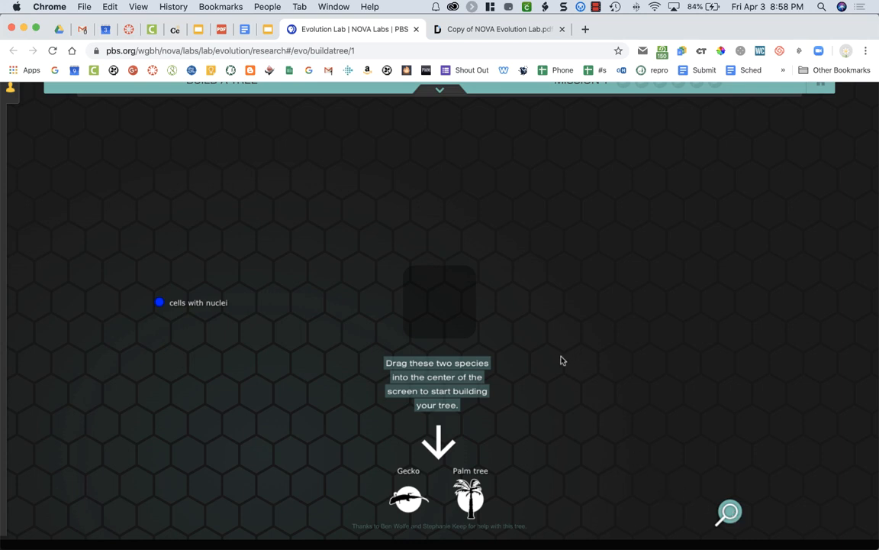
{"action": "mouse_move", "coordinate": [498, 162]}
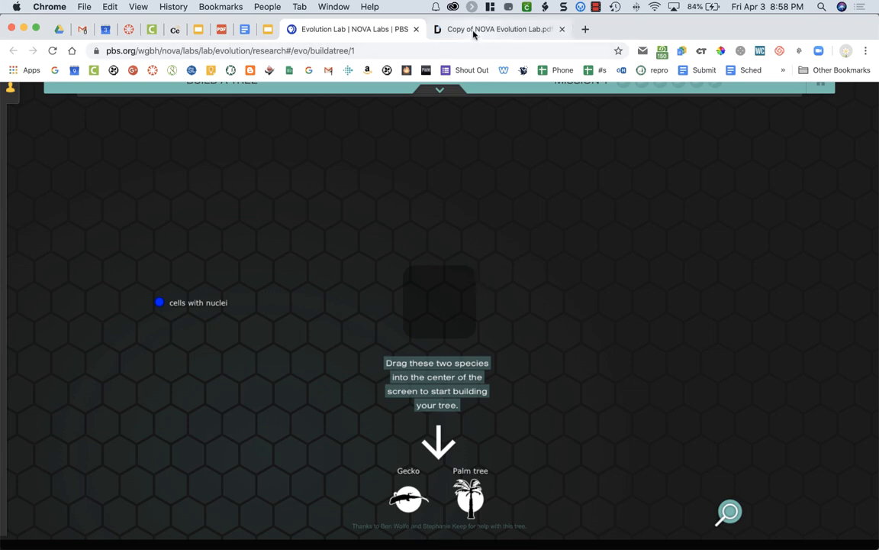
Return to the DocHub guide and scroll page 3 down to question 8's empty tree boxes
{"action": "left_click", "coordinate": [496, 29]}
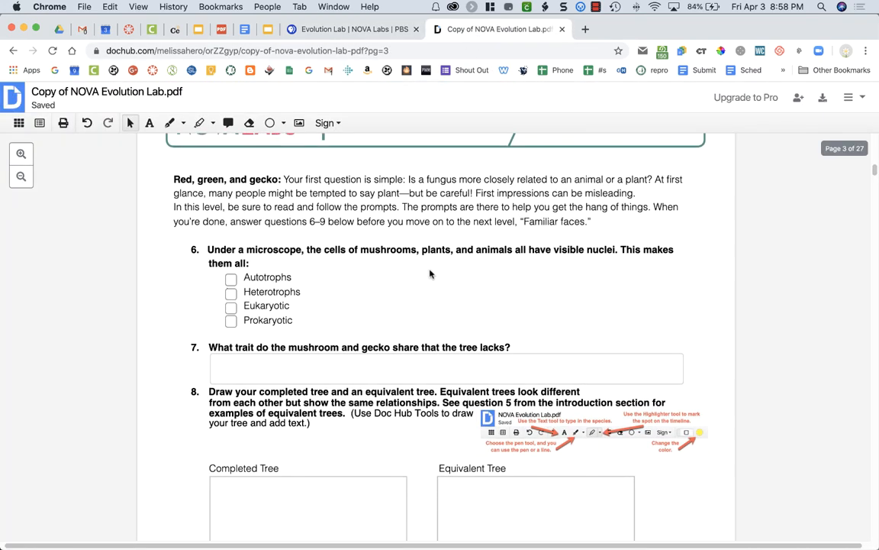
{"action": "scroll", "scroll_direction": "down", "scroll_amount": 3}
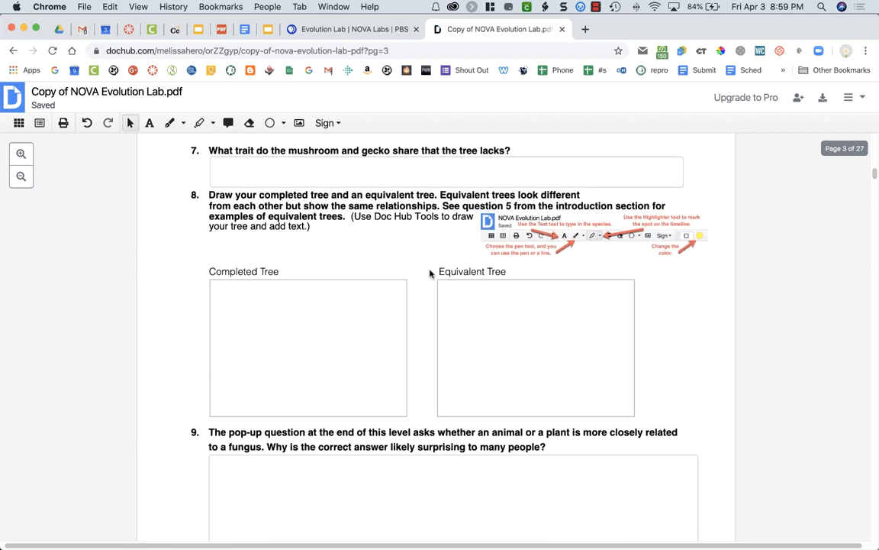
{"action": "scroll", "scroll_direction": "down", "scroll_amount": 3}
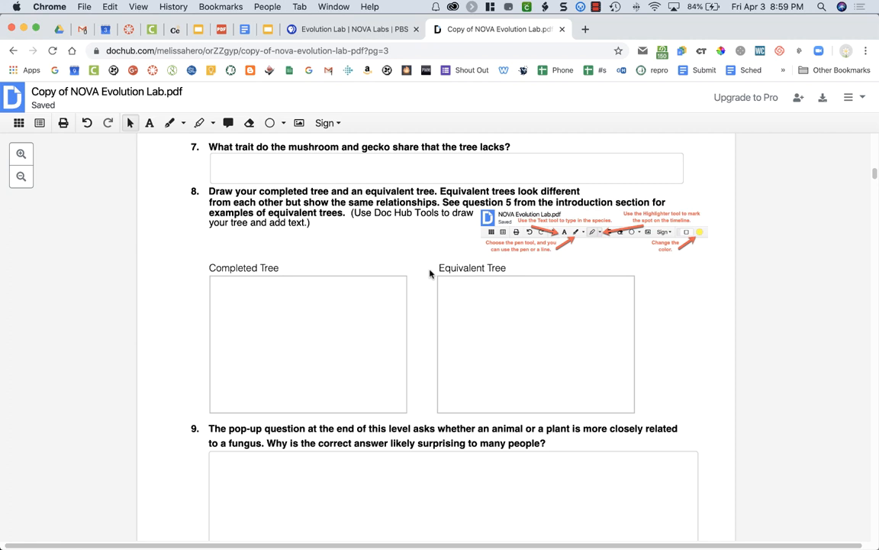
{"action": "mouse_move", "coordinate": [321, 299]}
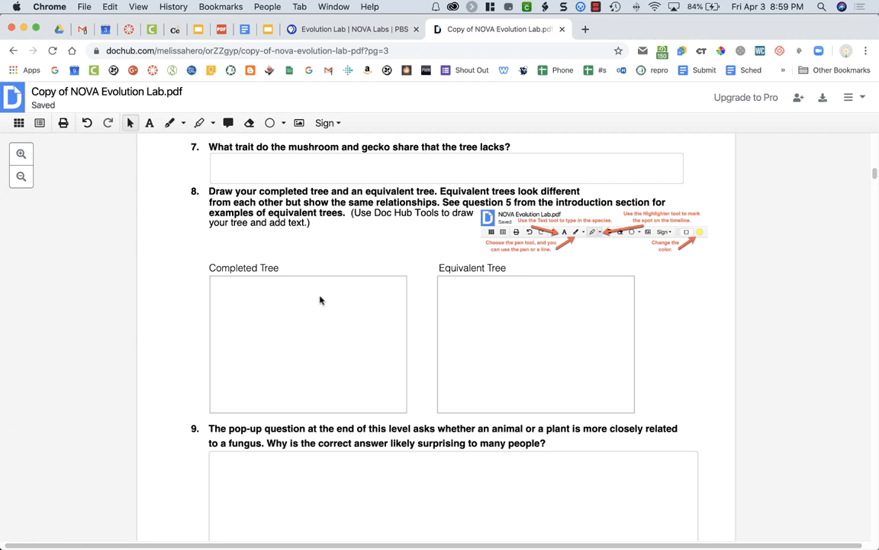
{"action": "mouse_move", "coordinate": [299, 336]}
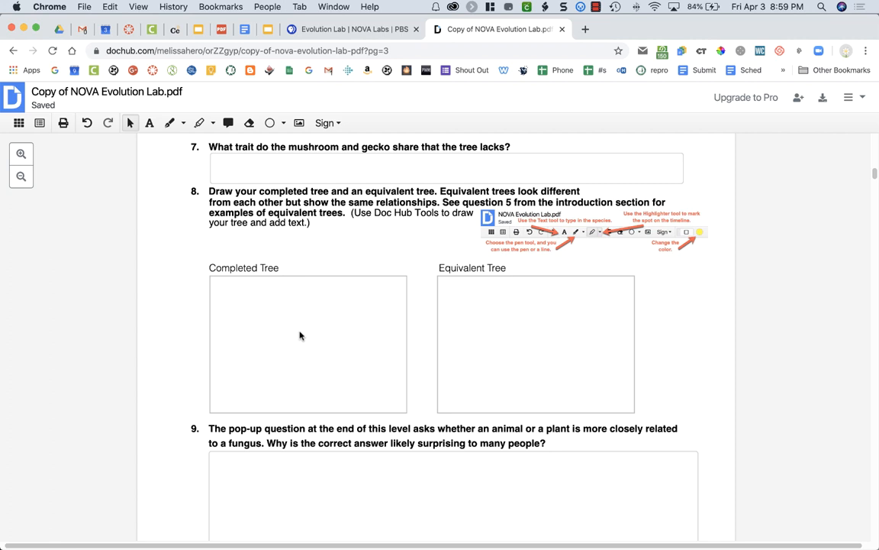
{"action": "mouse_move", "coordinate": [229, 122]}
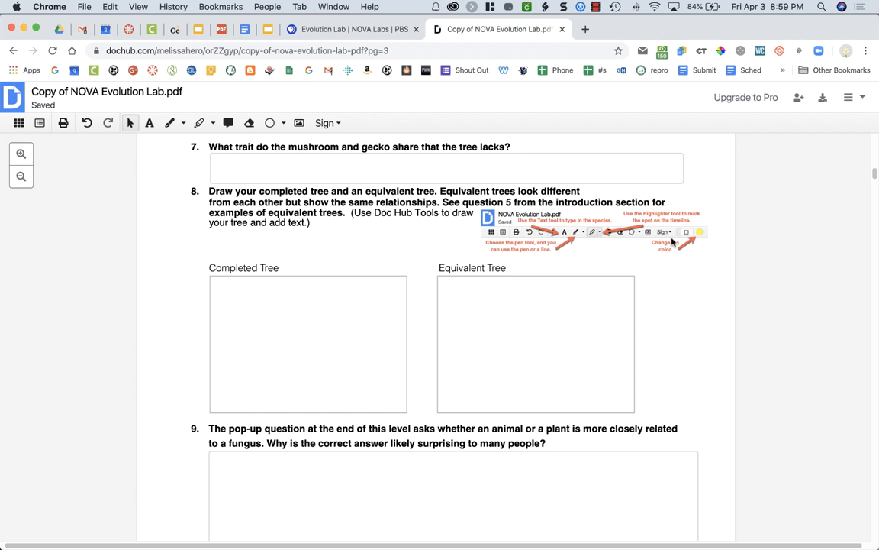
{"action": "mouse_move", "coordinate": [149, 123]}
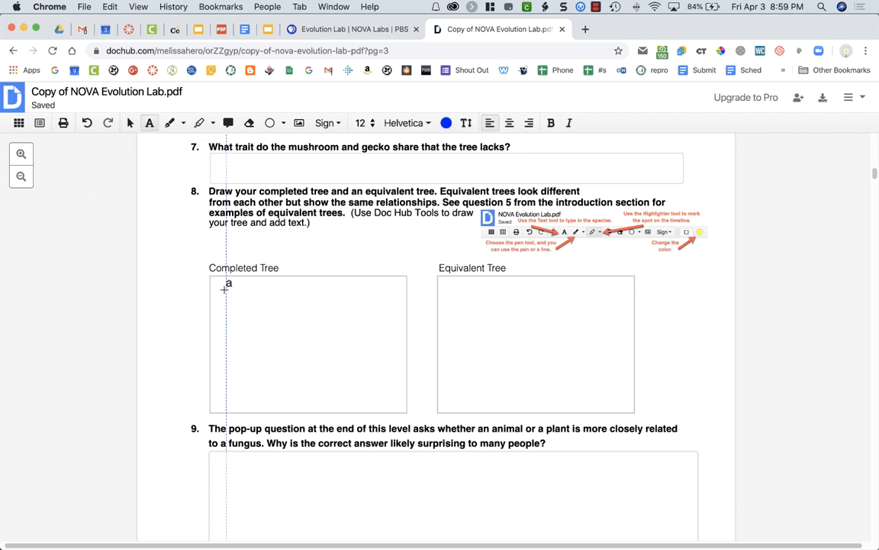
Place the placeholder text 'fadfsdfaf' at the top of the Completed Tree box
{"action": "type", "text": "adfsdfaf"}
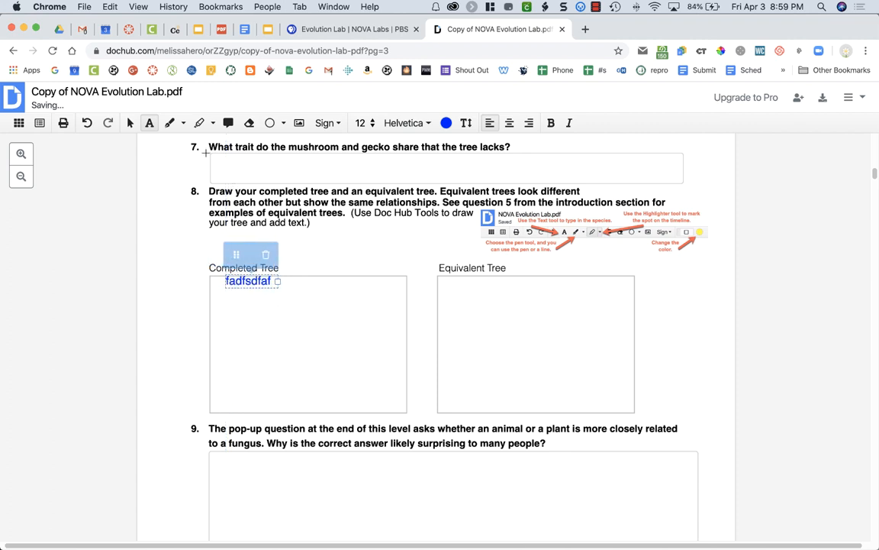
{"action": "mouse_move", "coordinate": [176, 122]}
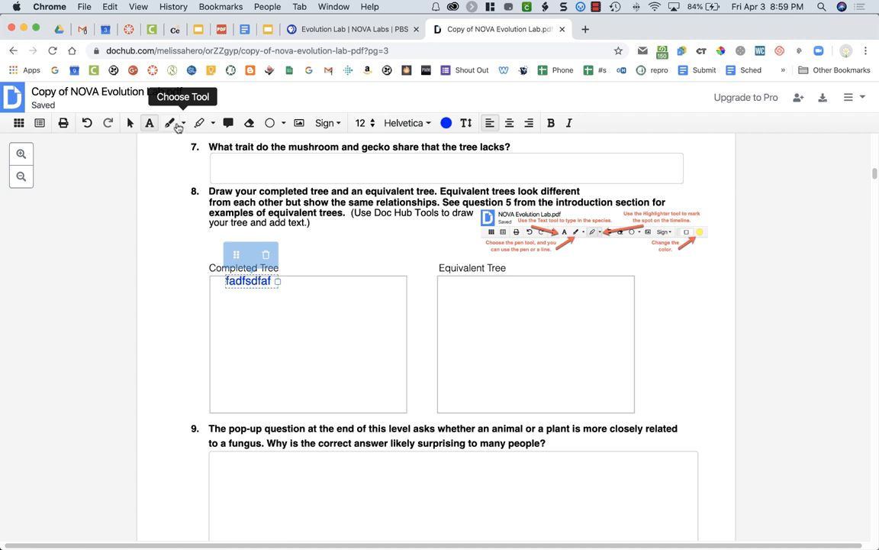
Sketch freehand branch lines inside the Completed Tree box below the placeholder text
{"action": "left_click", "coordinate": [174, 122]}
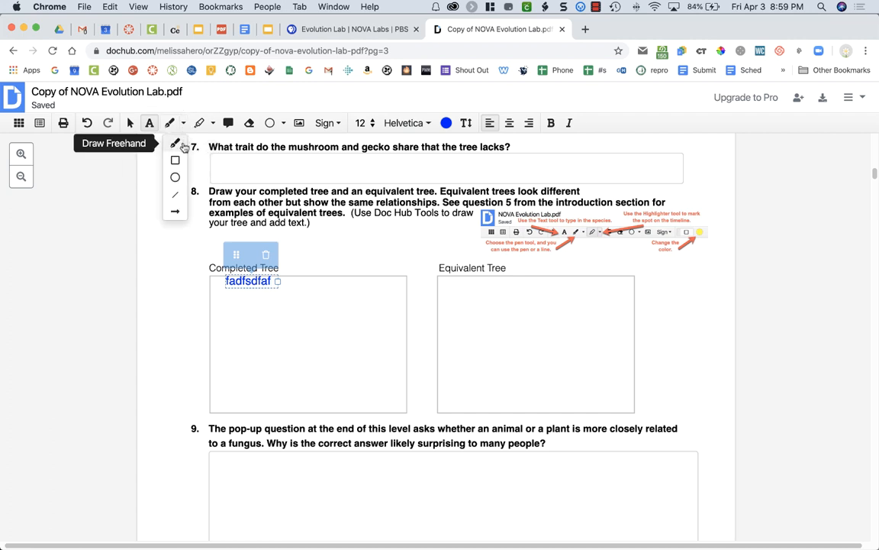
{"action": "mouse_move", "coordinate": [174, 160]}
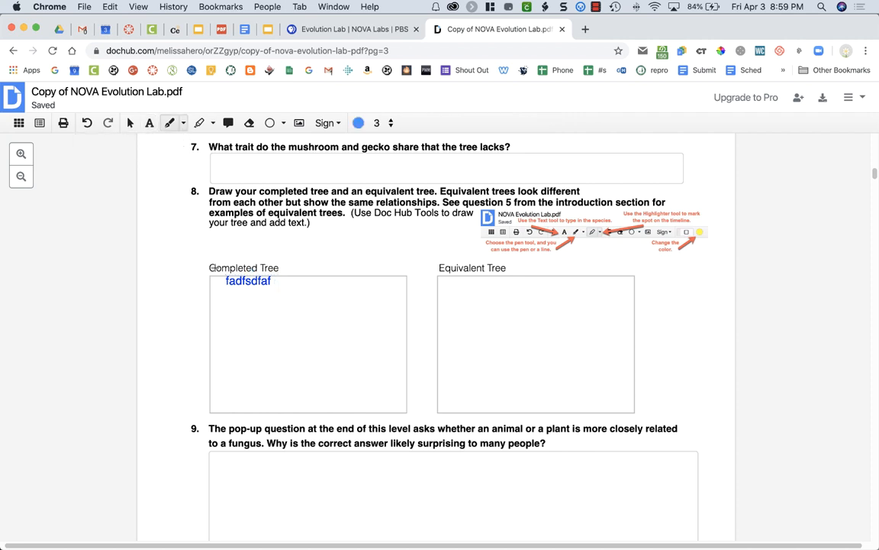
{"action": "left_click_drag", "start_coordinate": [244, 308], "coordinate": [266, 371]}
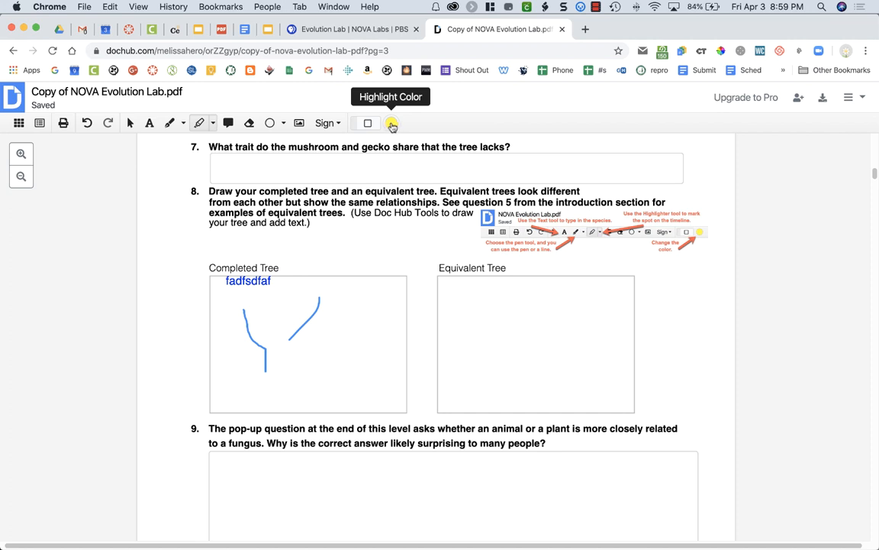
Check the Highlight Color picker and add a highlighter stroke in the Completed Tree box
{"action": "left_click", "coordinate": [391, 122]}
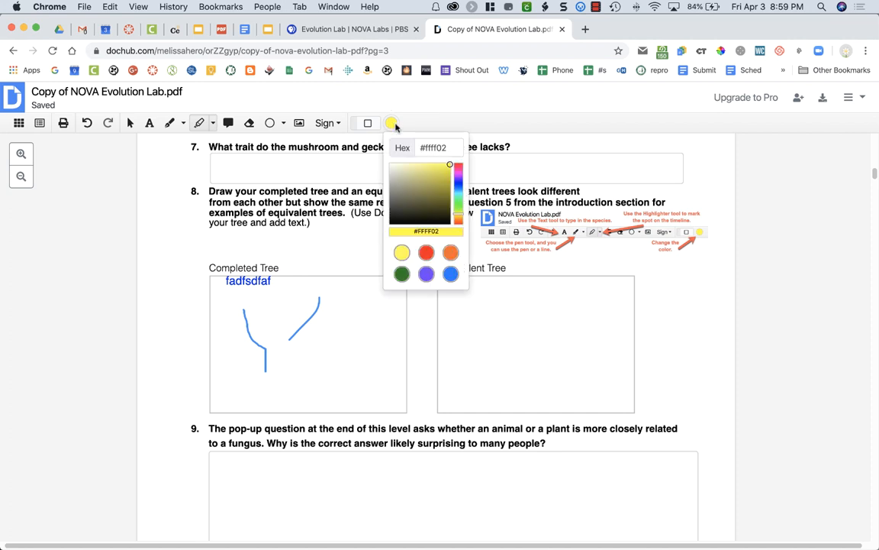
{"action": "left_click", "coordinate": [357, 122]}
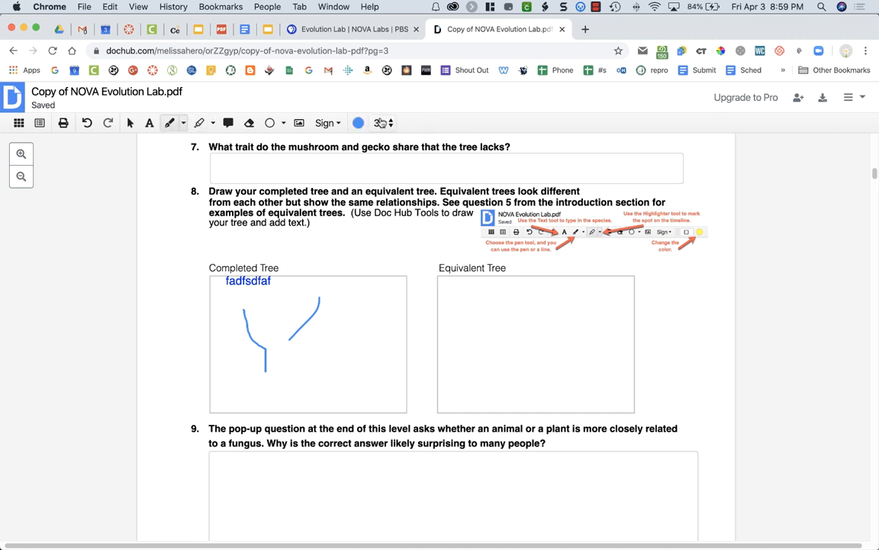
{"action": "left_click", "coordinate": [150, 122]}
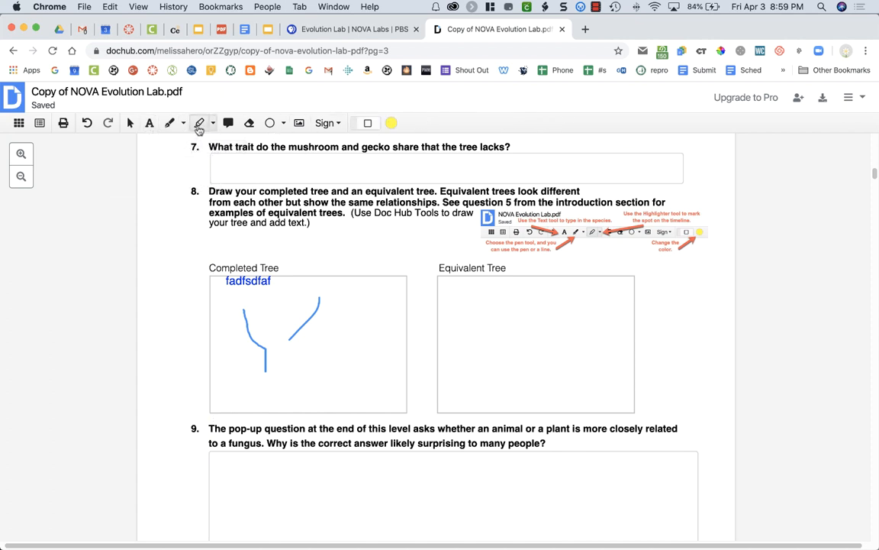
{"action": "mouse_move", "coordinate": [198, 122]}
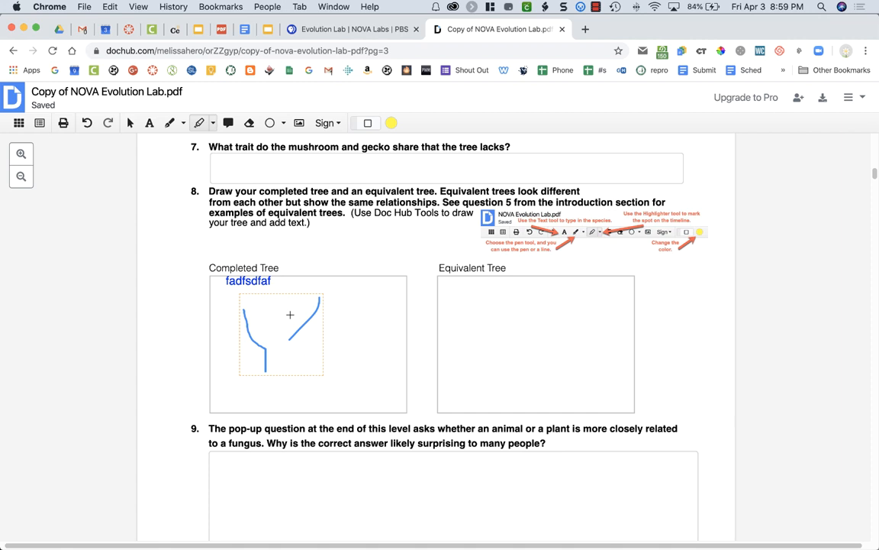
{"action": "left_click_drag", "start_coordinate": [290, 315], "coordinate": [324, 348]}
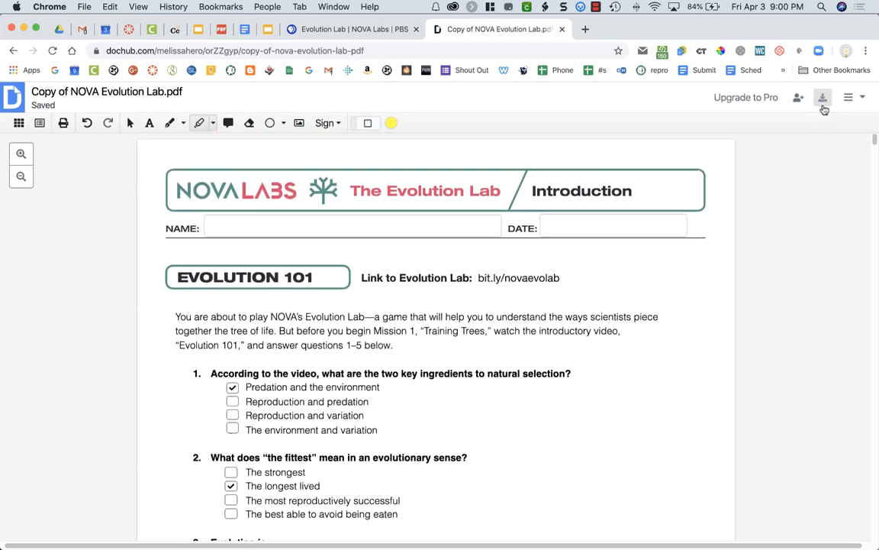
{"action": "mouse_move", "coordinate": [823, 97]}
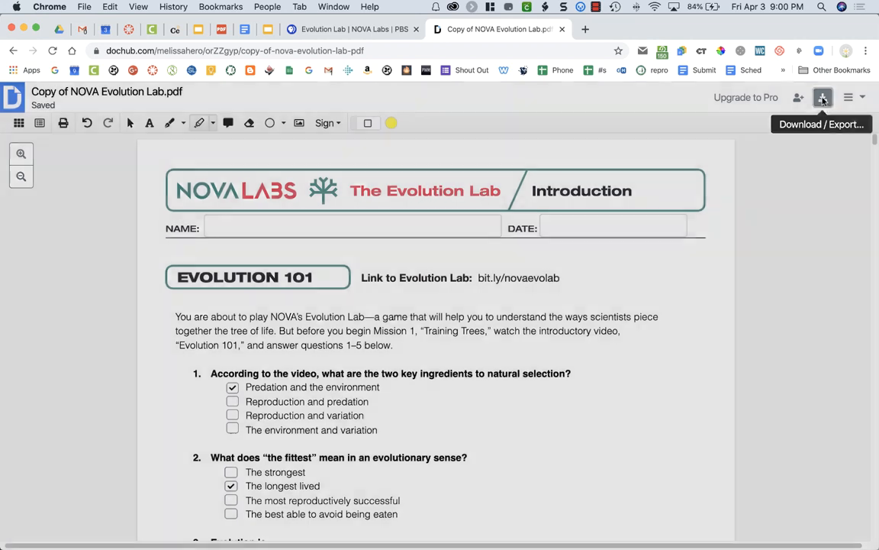
Export the guide to Google Drive as 'Update existing with revision' and show it in Drive
{"action": "left_click", "coordinate": [823, 97]}
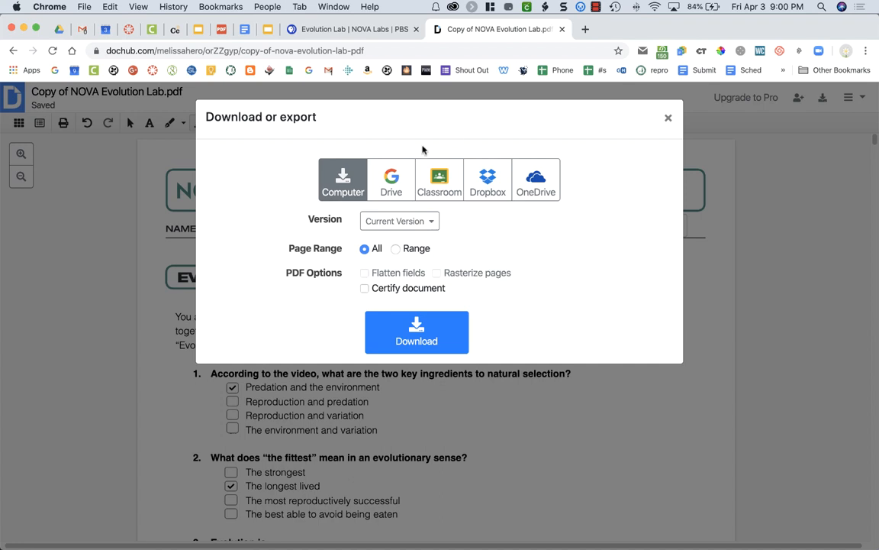
{"action": "left_click", "coordinate": [391, 180]}
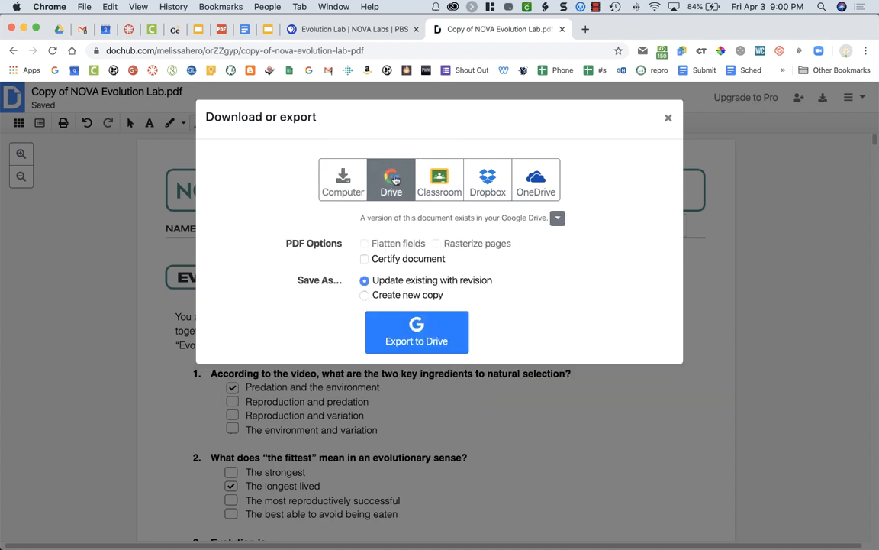
{"action": "mouse_move", "coordinate": [394, 183]}
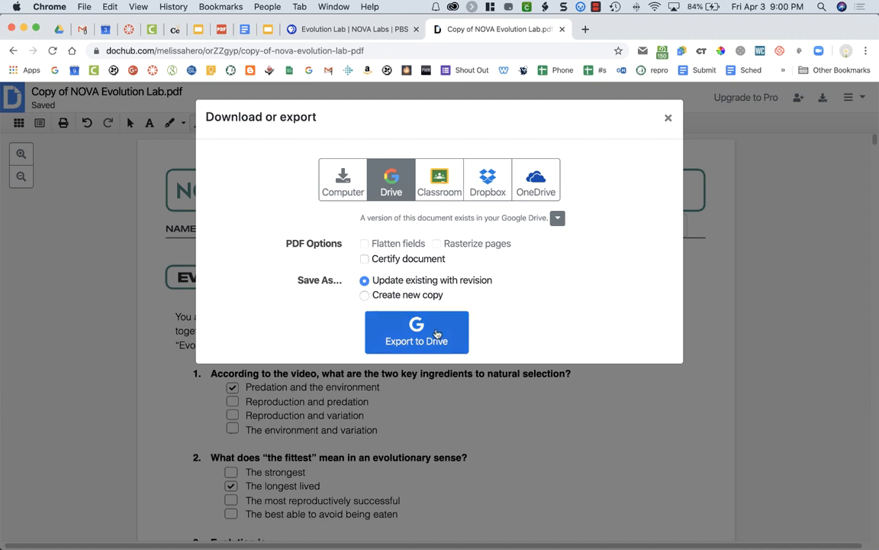
{"action": "left_click", "coordinate": [417, 340]}
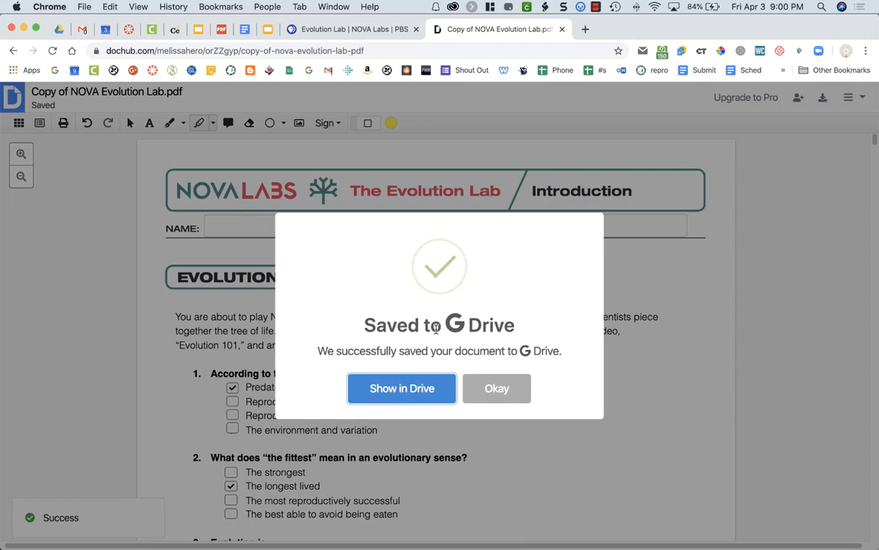
{"action": "mouse_move", "coordinate": [401, 388]}
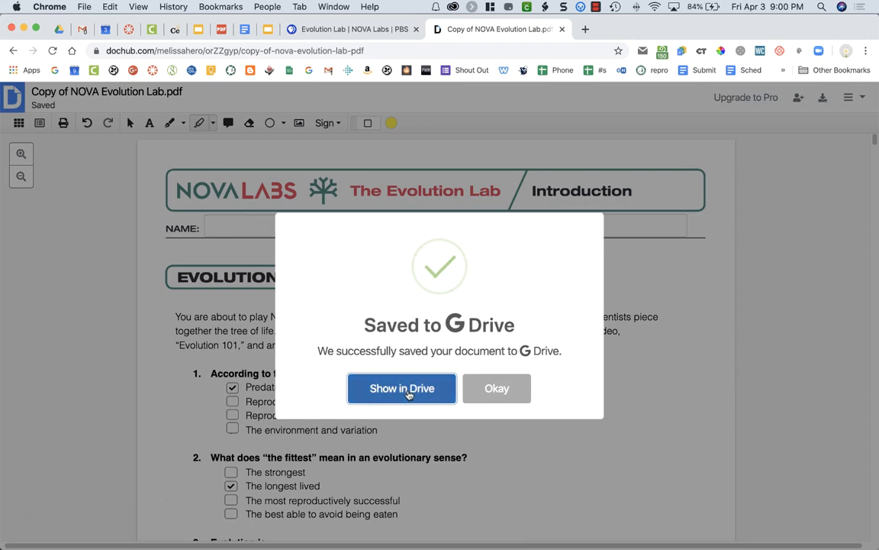
{"action": "left_click", "coordinate": [401, 388]}
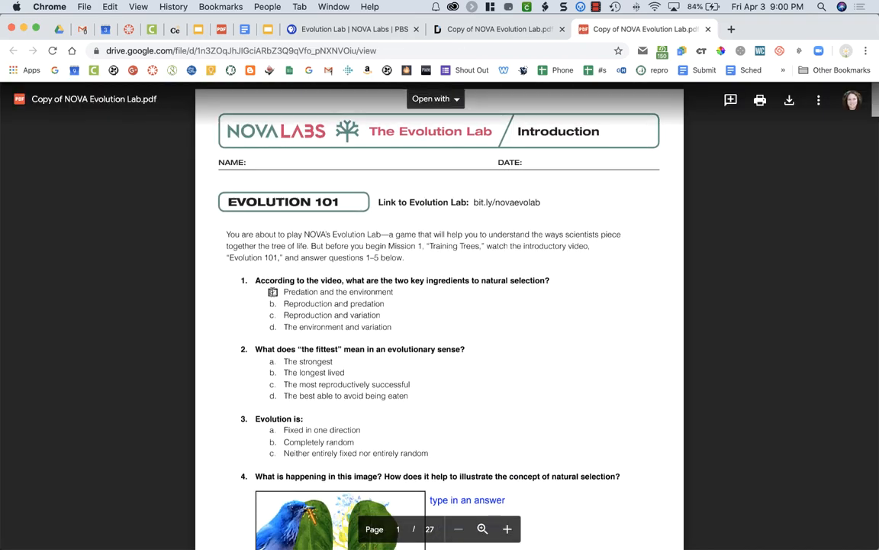
{"action": "scroll", "scroll_direction": "down", "scroll_amount": 3}
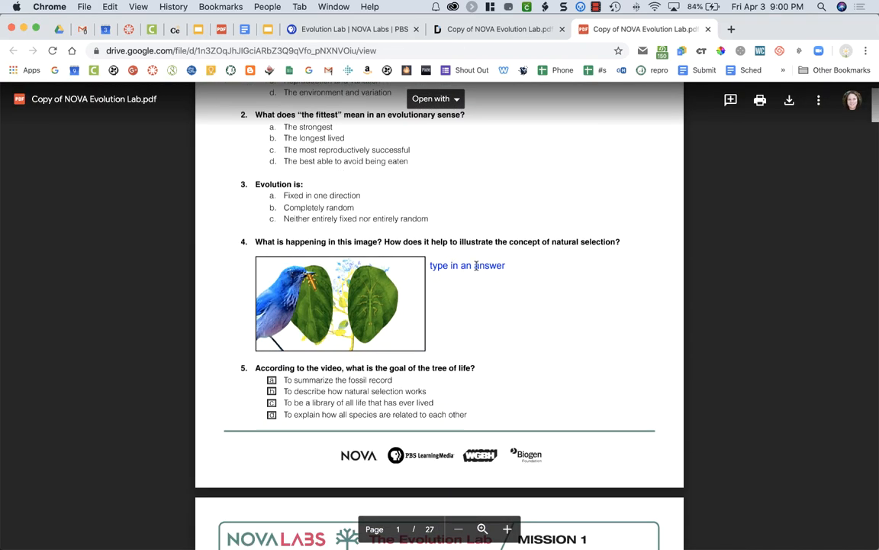
{"action": "scroll", "scroll_direction": "down", "scroll_amount": 3}
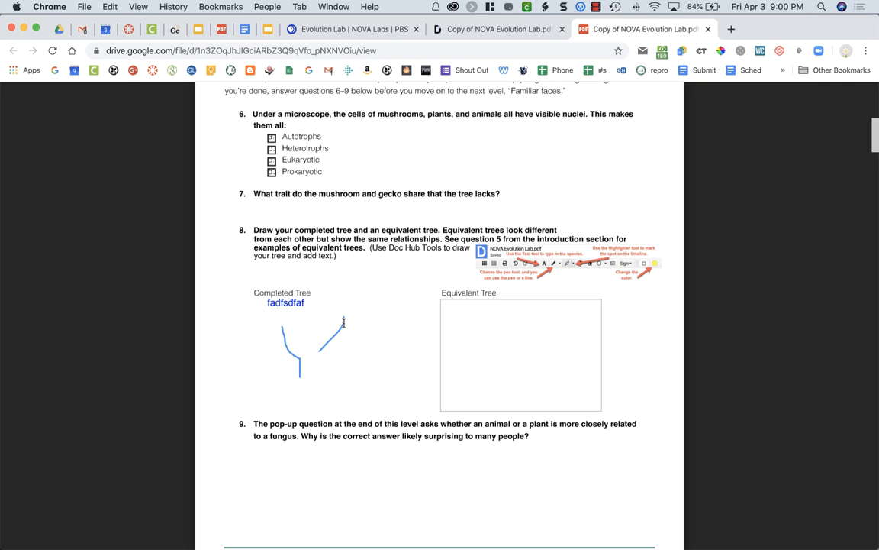
{"action": "scroll", "scroll_direction": "down", "scroll_amount": 3}
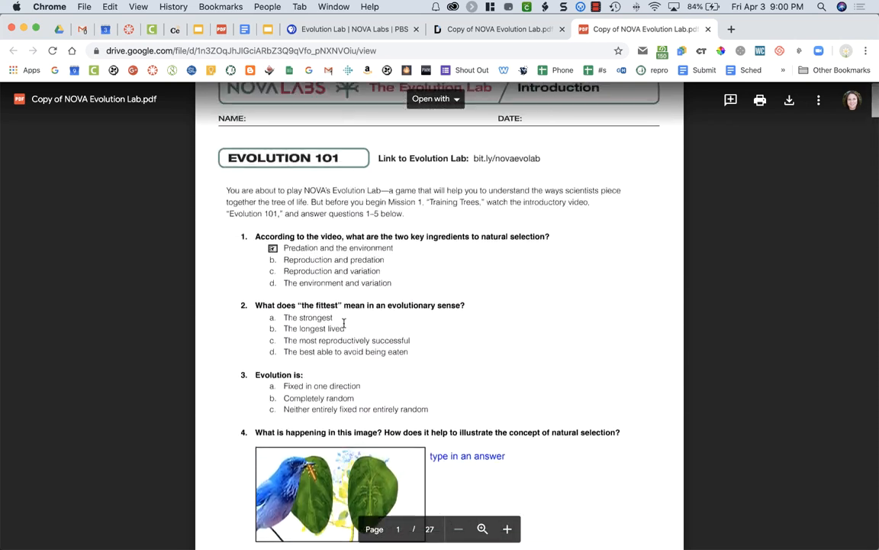
{"action": "scroll", "scroll_direction": "down", "scroll_amount": 3}
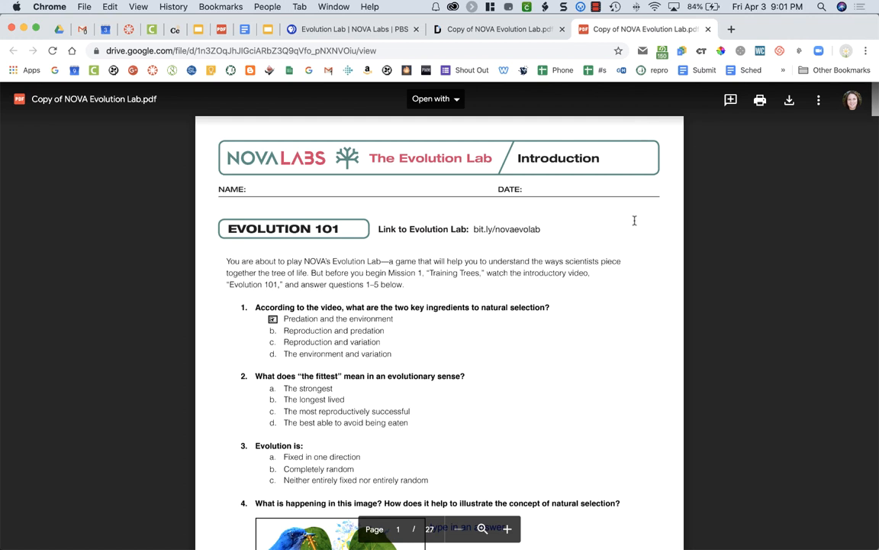
{"action": "mouse_move", "coordinate": [736, 211]}
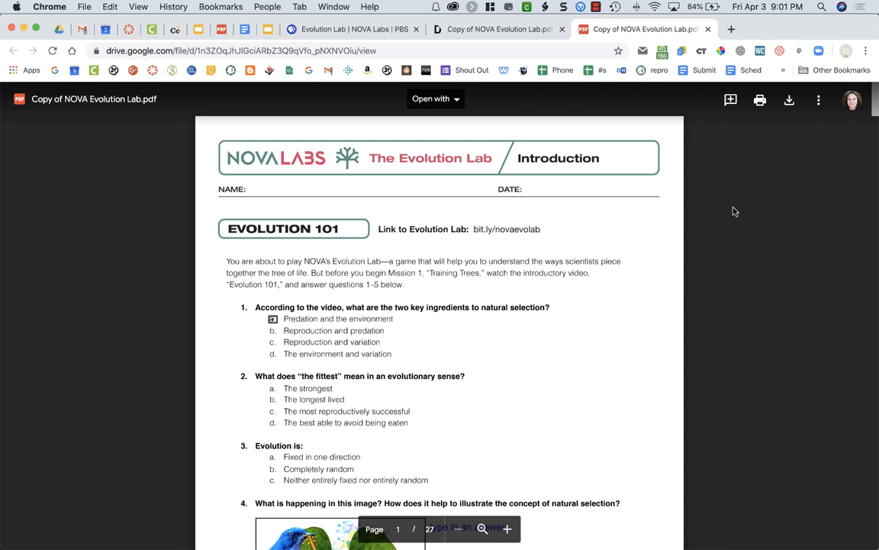
{"action": "mouse_move", "coordinate": [470, 296]}
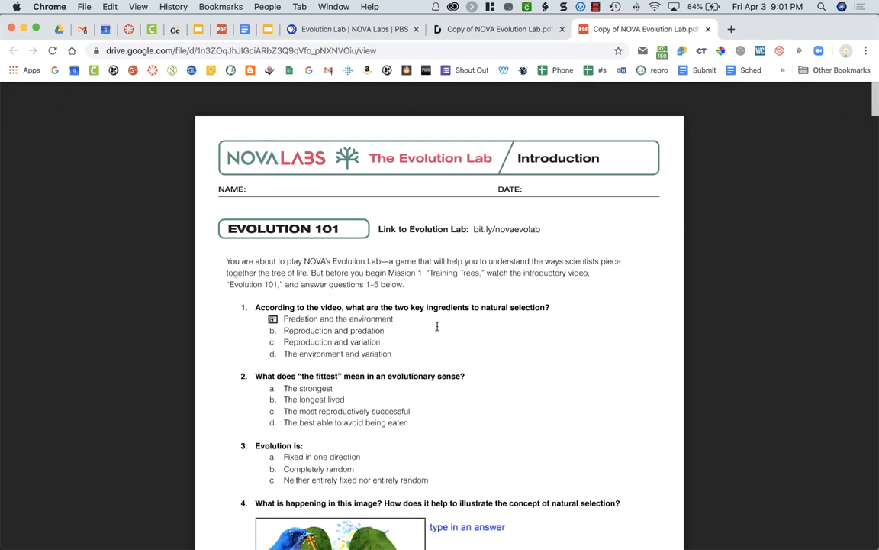
{"action": "scroll", "scroll_direction": "down", "scroll_amount": 3}
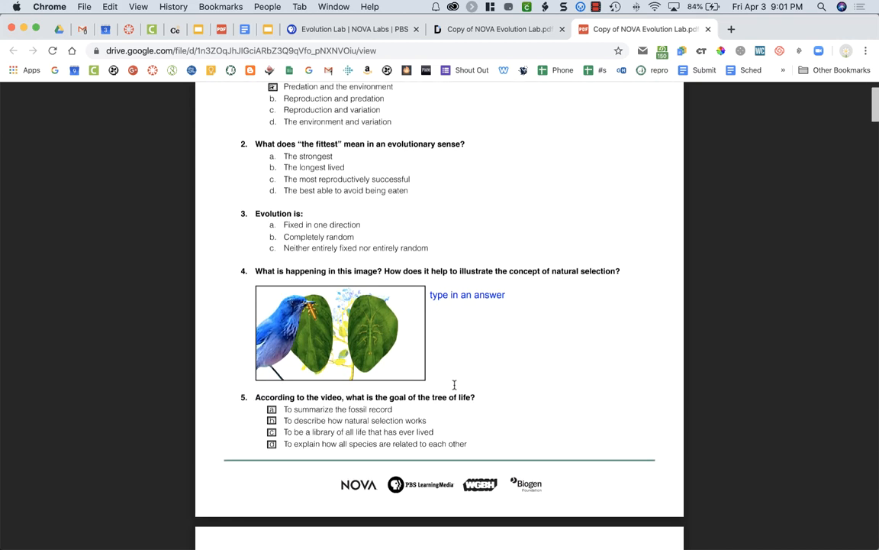
{"action": "scroll", "scroll_direction": "down", "scroll_amount": 3}
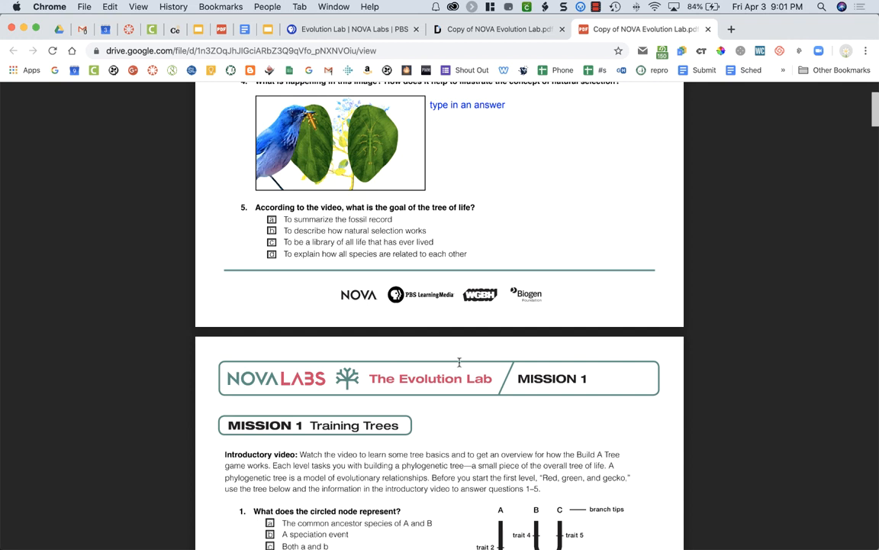
{"action": "mouse_move", "coordinate": [479, 236]}
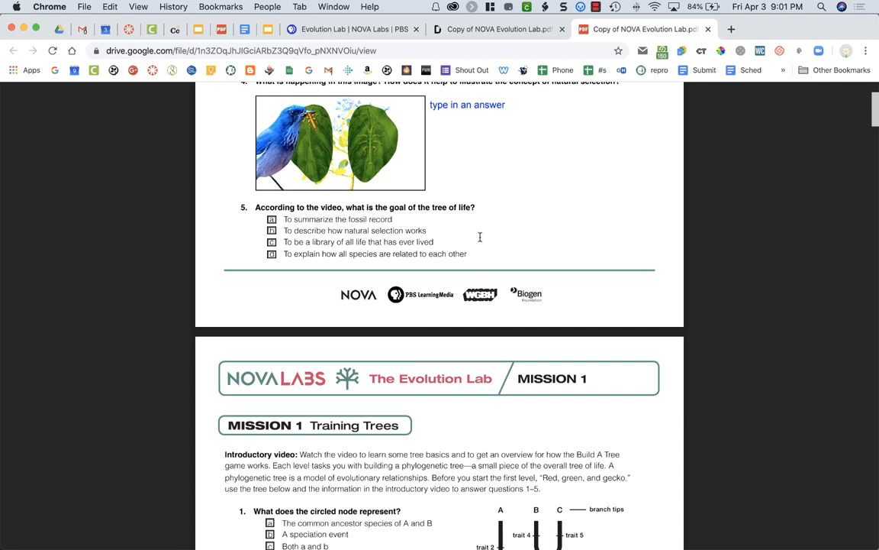
{"action": "mouse_move", "coordinate": [485, 189]}
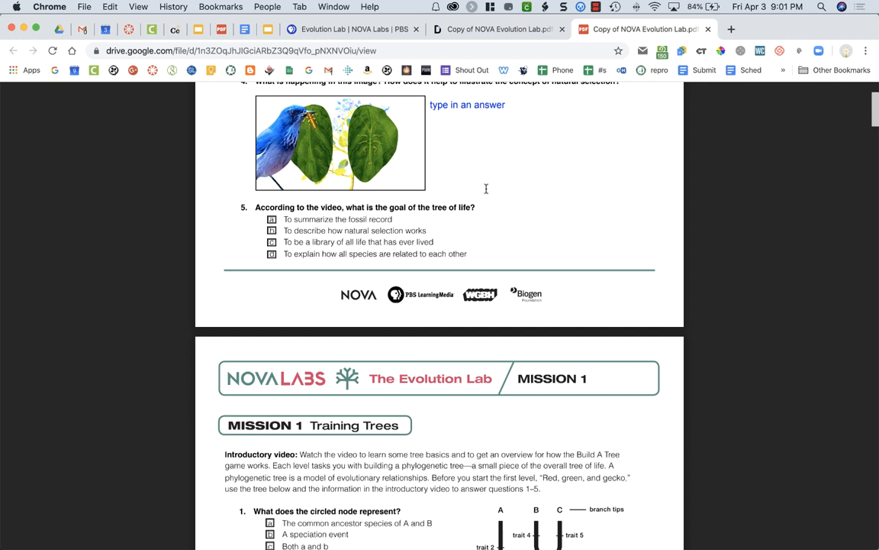
{"action": "mouse_move", "coordinate": [488, 180]}
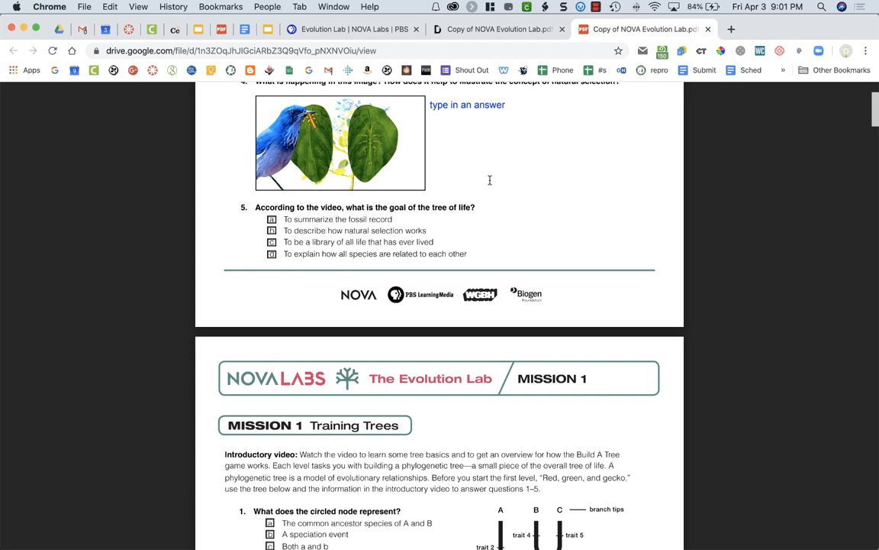